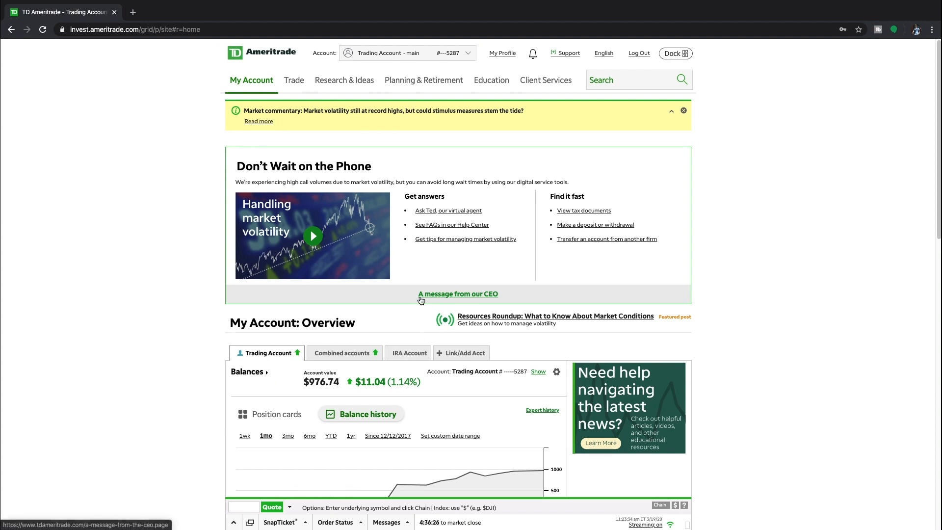
mouse_move(469, 168)
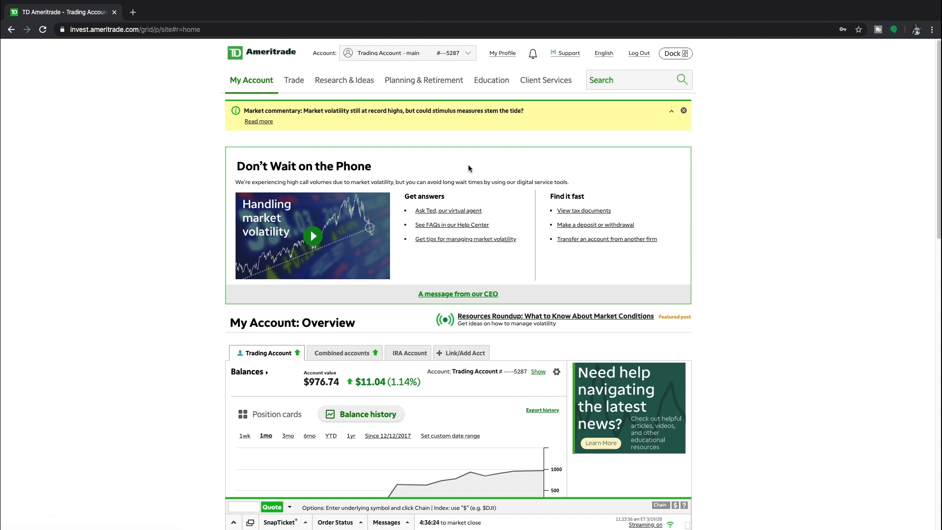
mouse_move(309, 271)
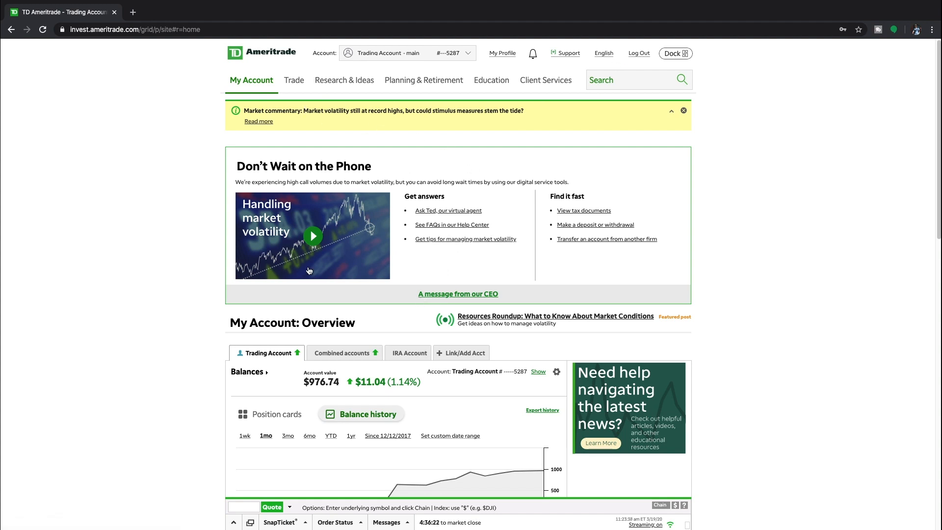
mouse_move(421, 311)
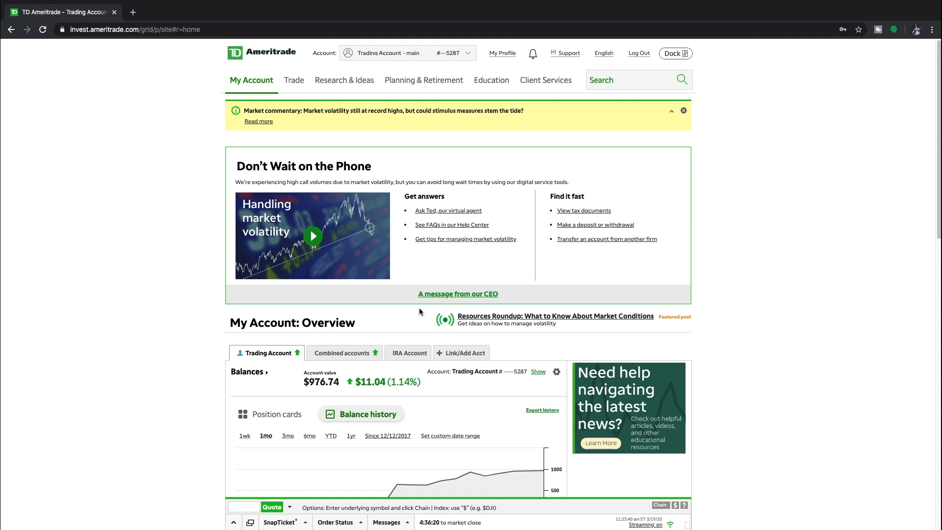
- Scroll through the account overview and return to the My Account menu
scroll("down", 3)
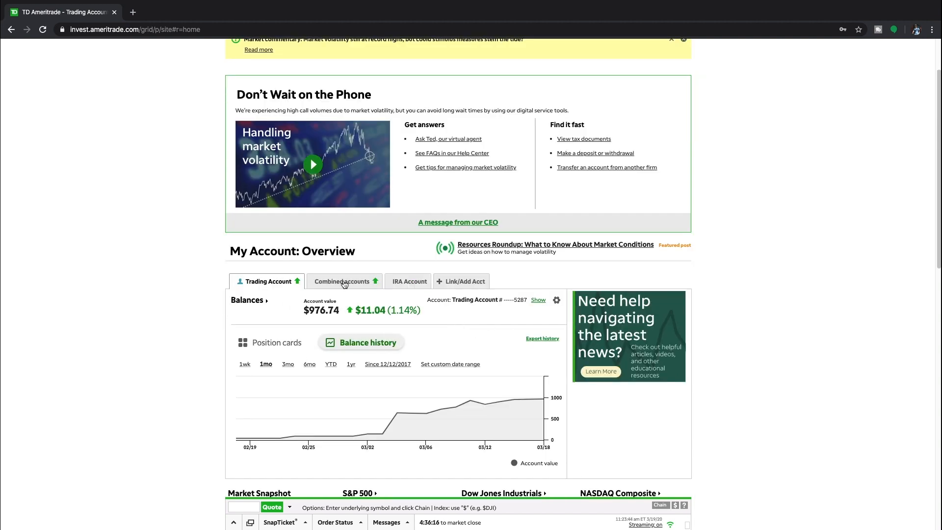
left_click(248, 300)
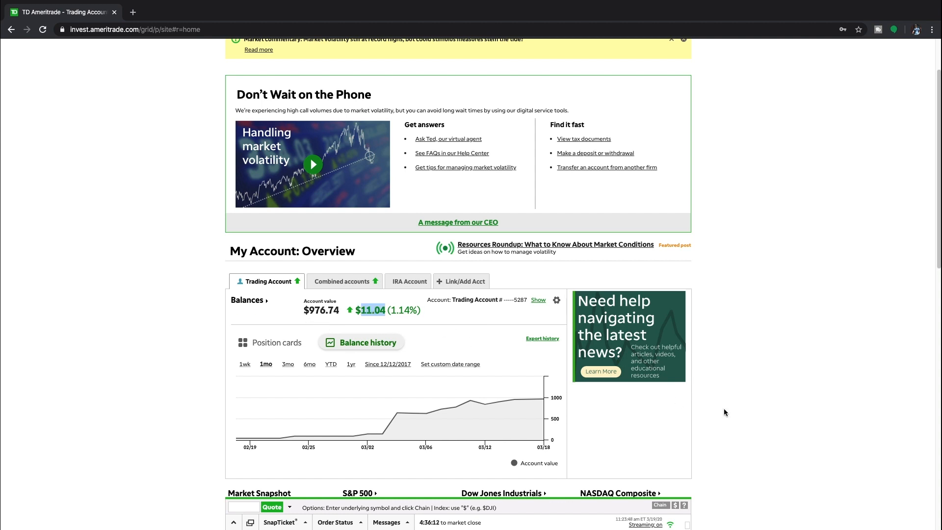
scroll("down", 3)
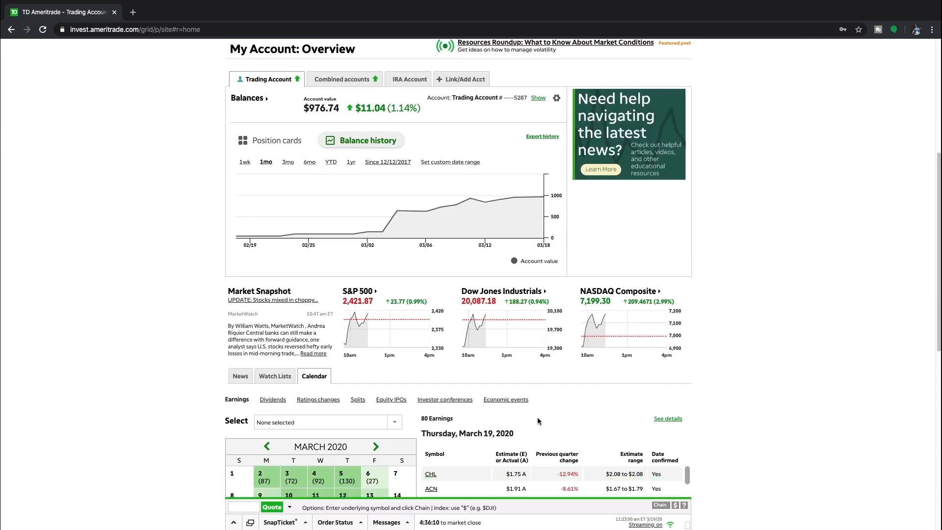
scroll("down", 3)
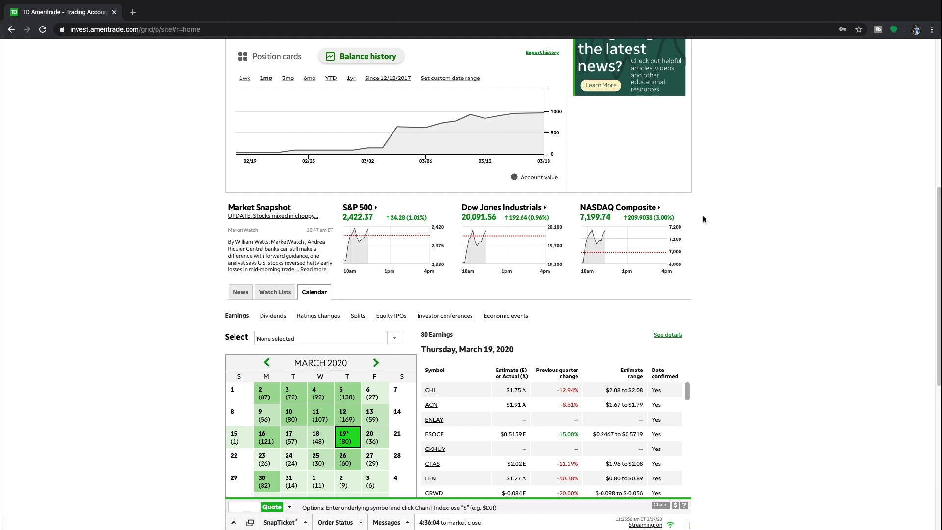
scroll("down", 3)
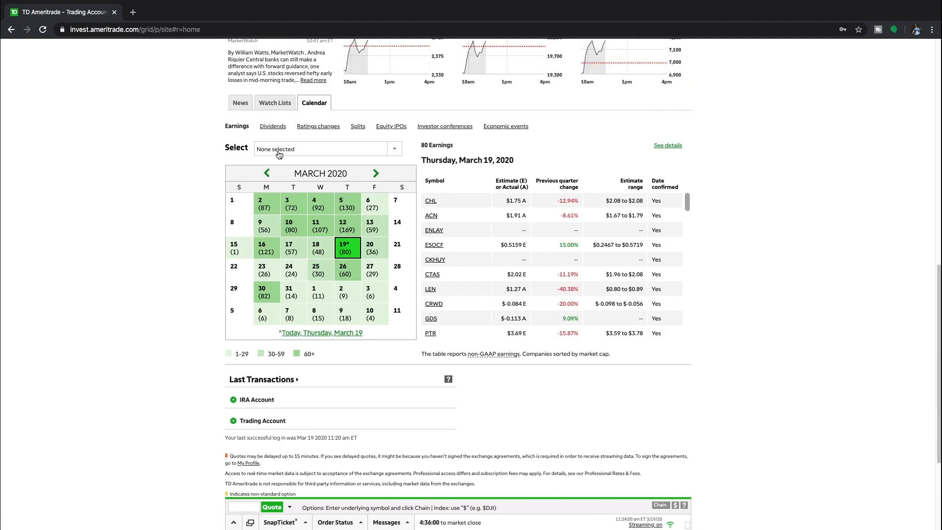
left_click(272, 126)
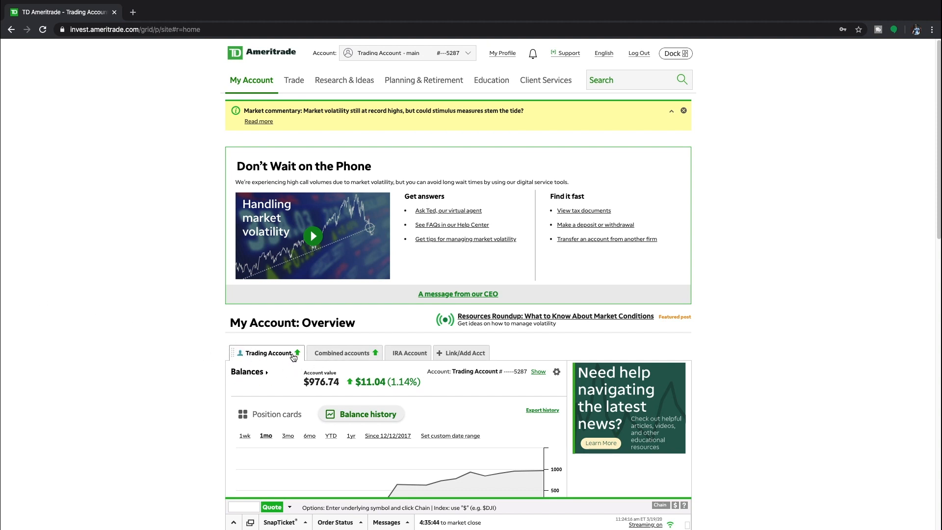
mouse_move(331, 306)
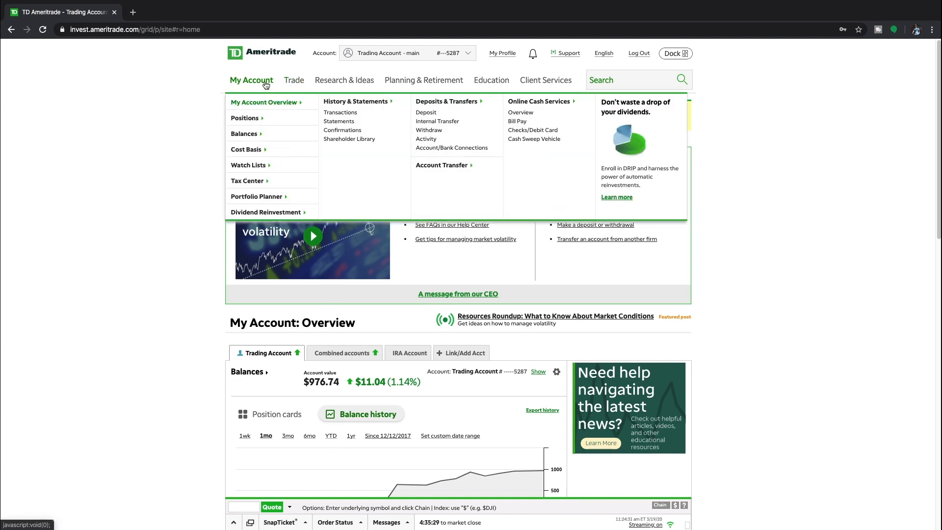
- Show the Positions page listing the account's cash and stock holdings
left_click(245, 118)
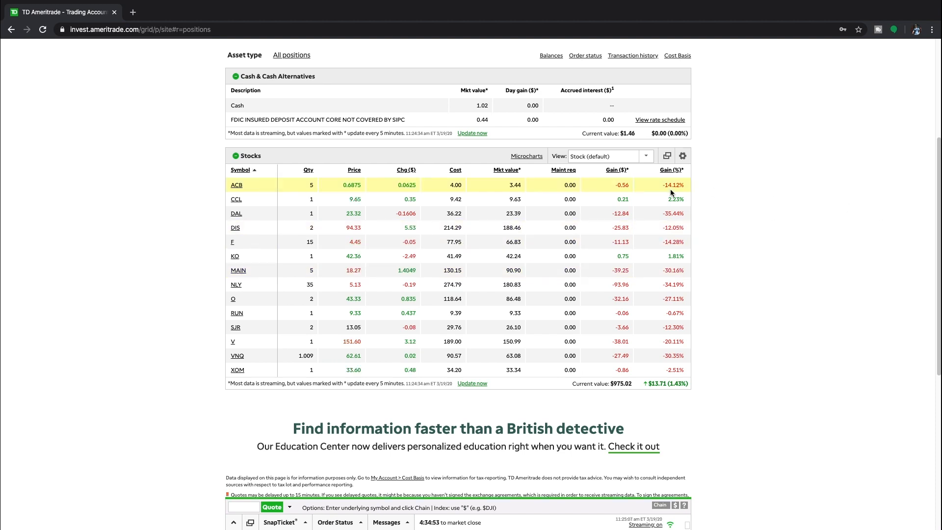
scroll("up", 3)
type("d")
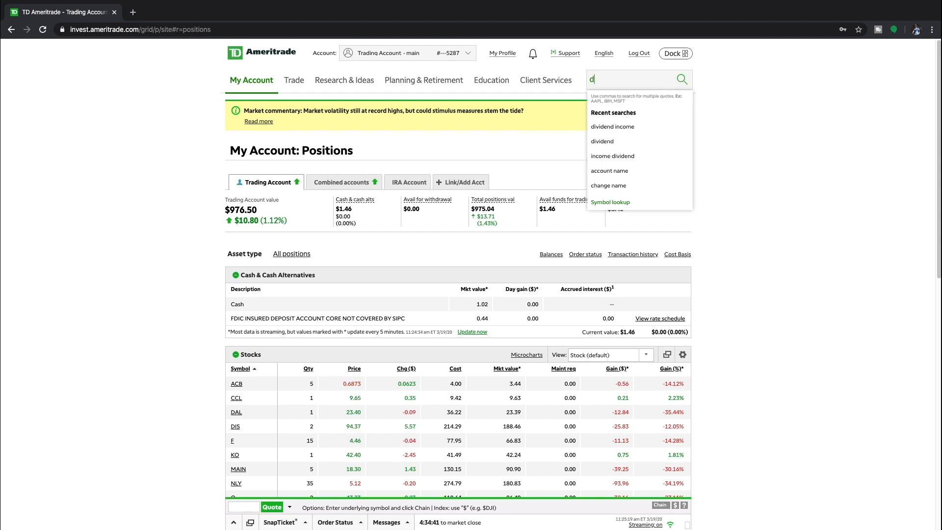
- Search 'dividend reinvestment plan' and reach the Stock & ETF Dividends page
type("ivi")
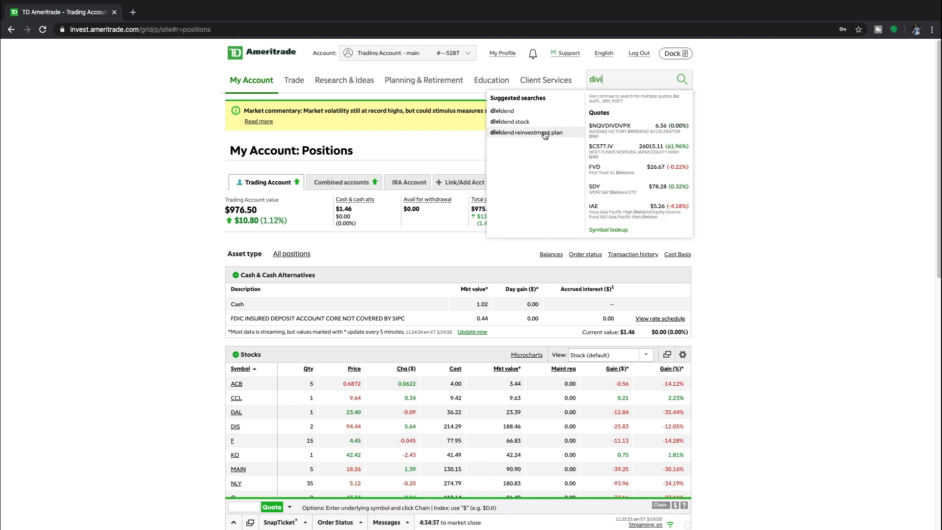
left_click(526, 133)
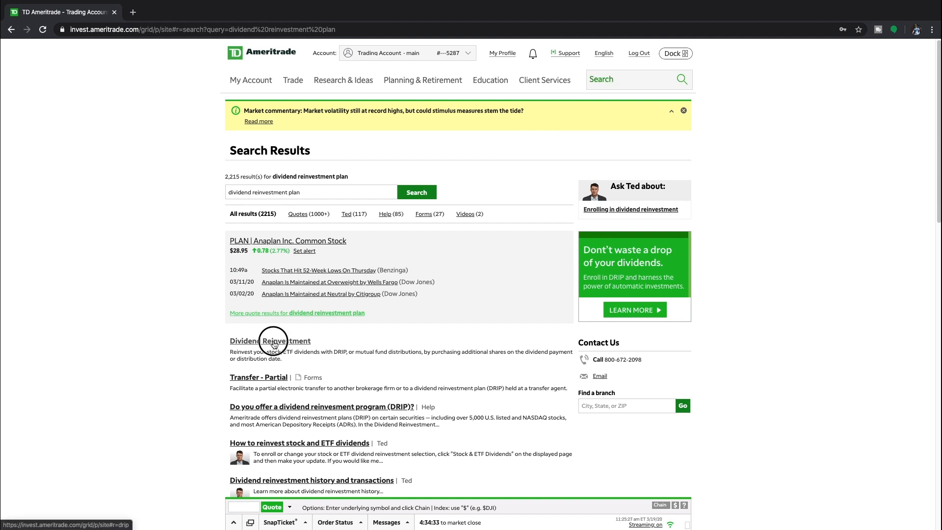
left_click(270, 341)
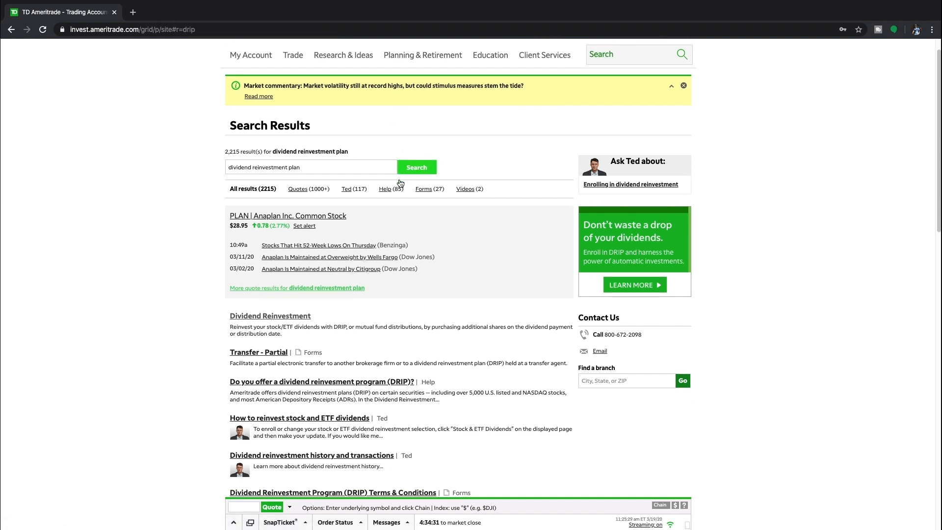
mouse_move(307, 289)
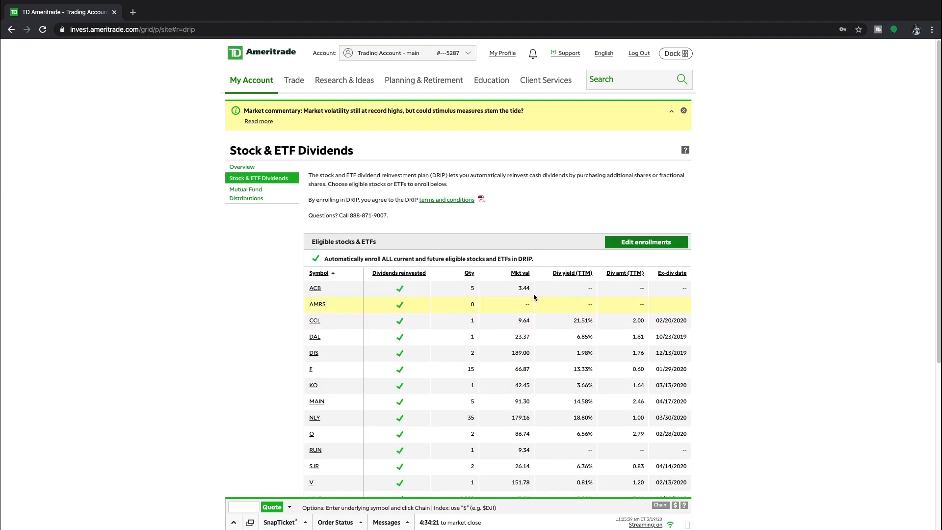
scroll("down", 3)
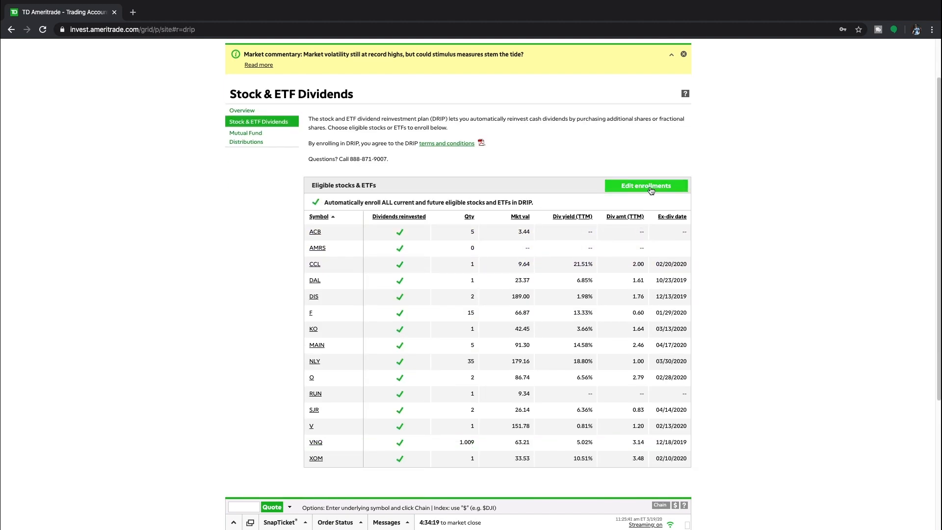
- Edit DRIP enrollments, keep Automatically enroll ALL checked, and save
left_click(645, 186)
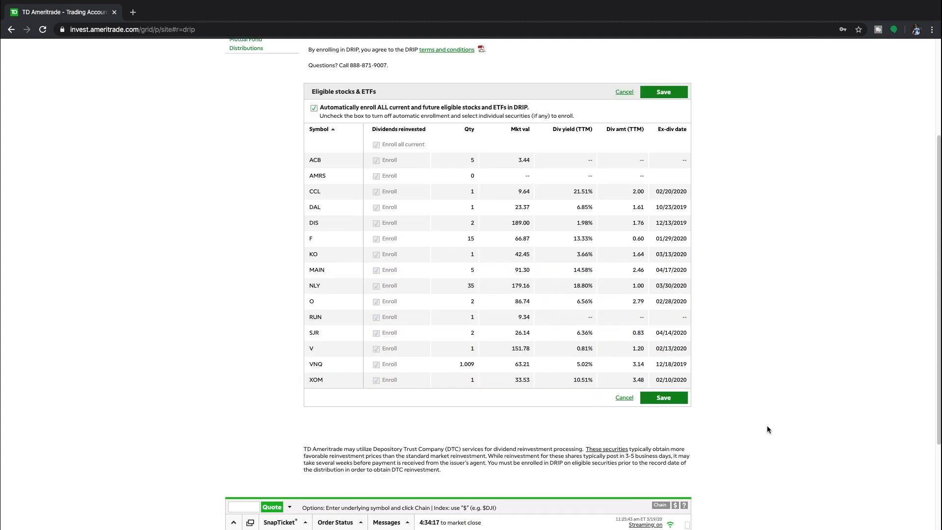
mouse_move(664, 425)
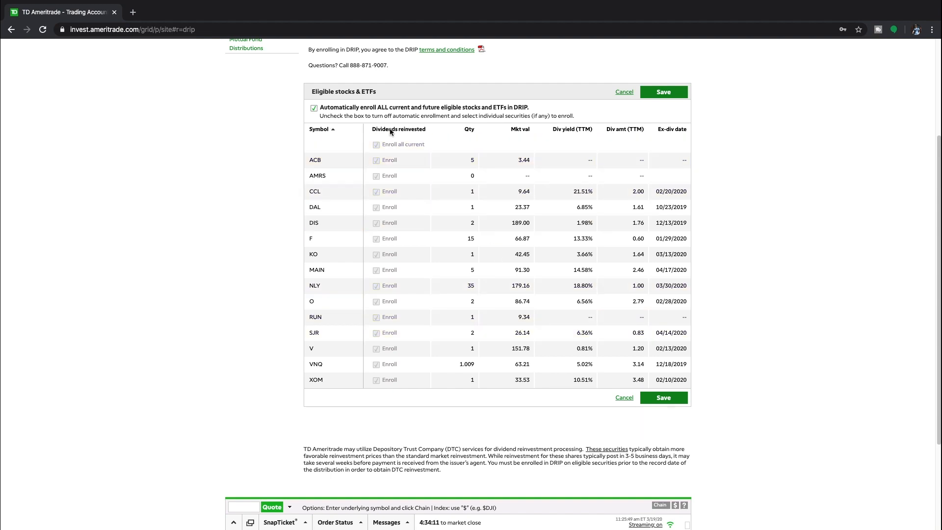
mouse_move(360, 126)
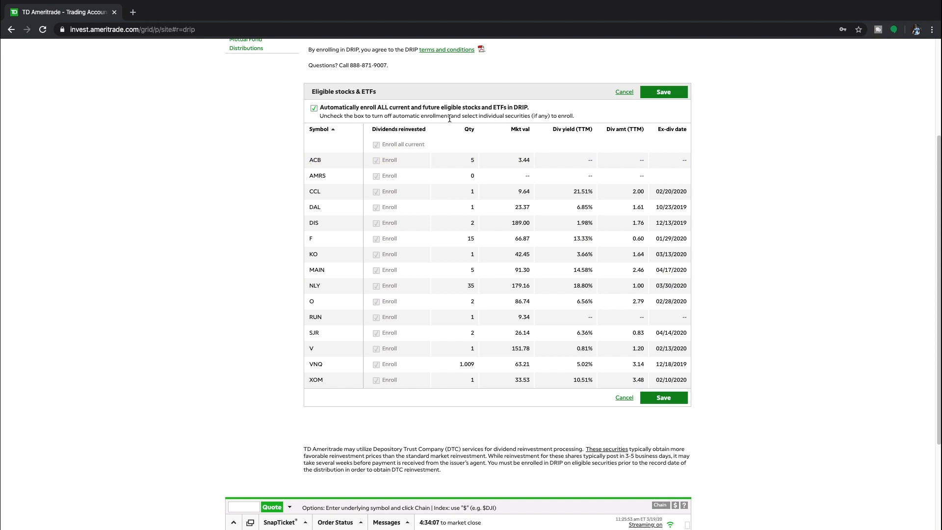
left_click(313, 108)
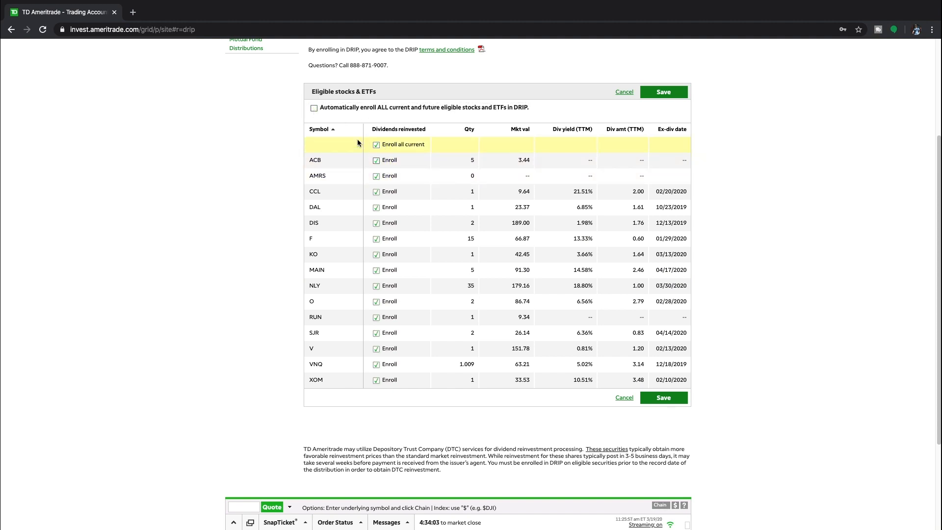
left_click(313, 108)
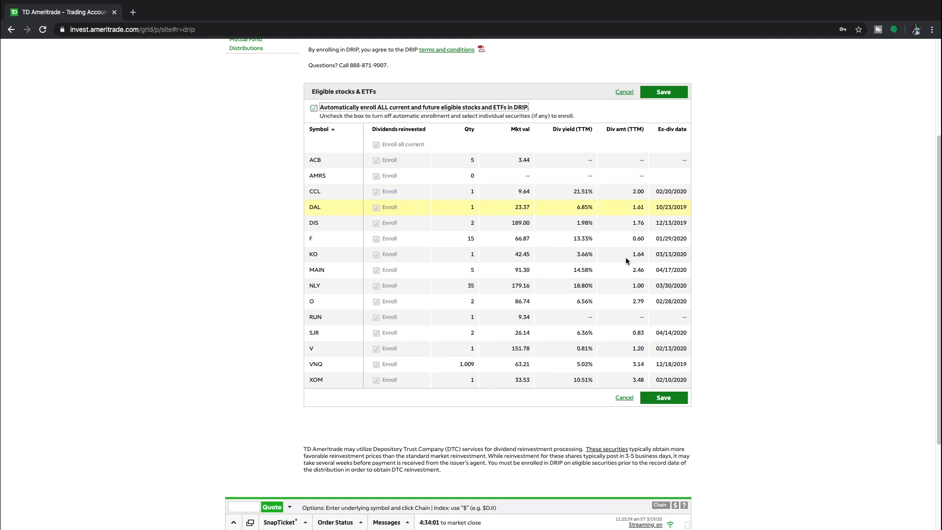
mouse_move(468, 134)
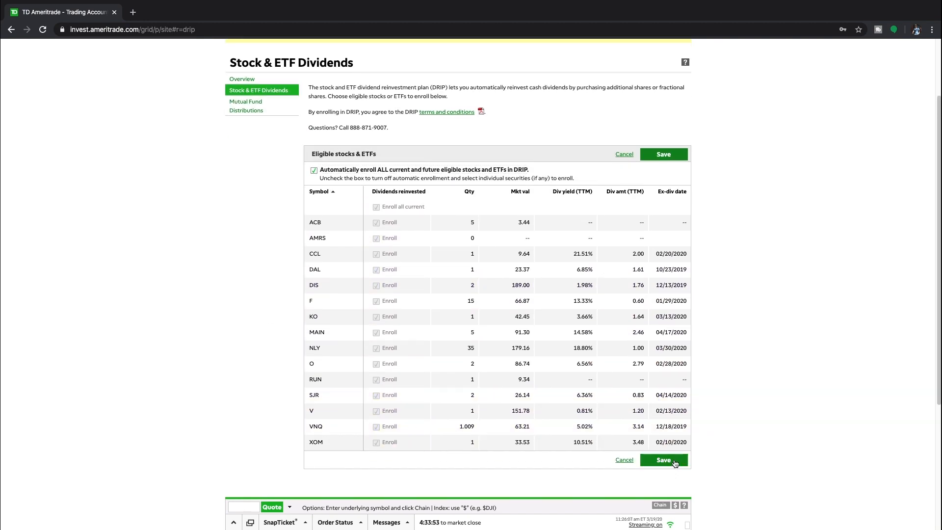
left_click(662, 459)
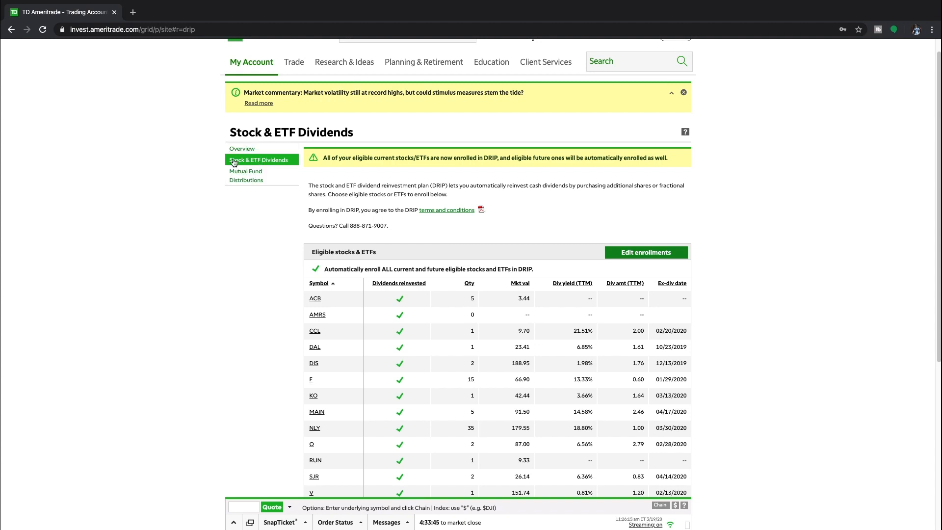
mouse_move(167, 138)
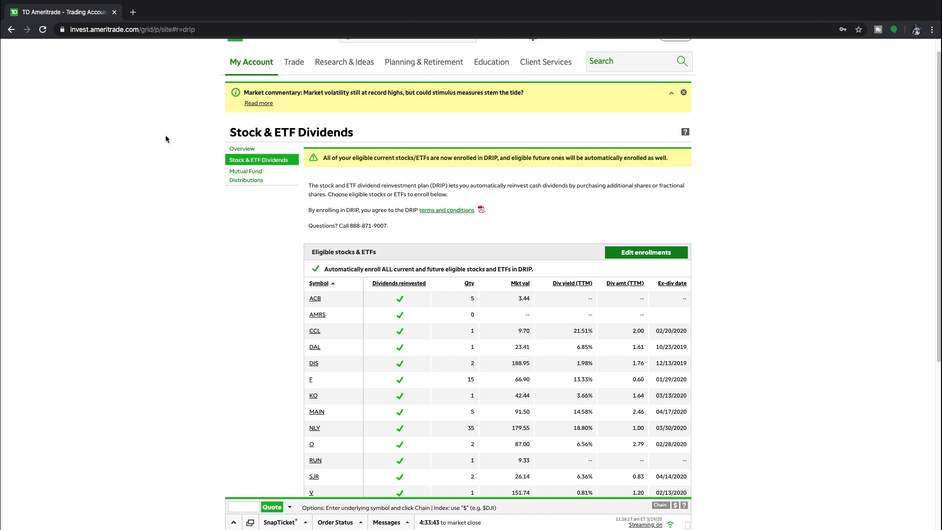
mouse_move(160, 144)
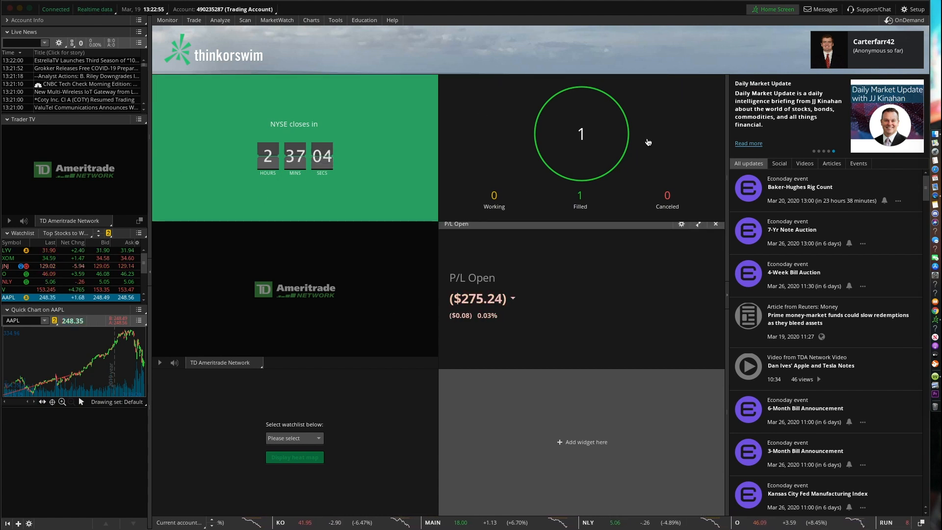
- Switch to the Monitor section of thinkorswim
left_click(716, 224)
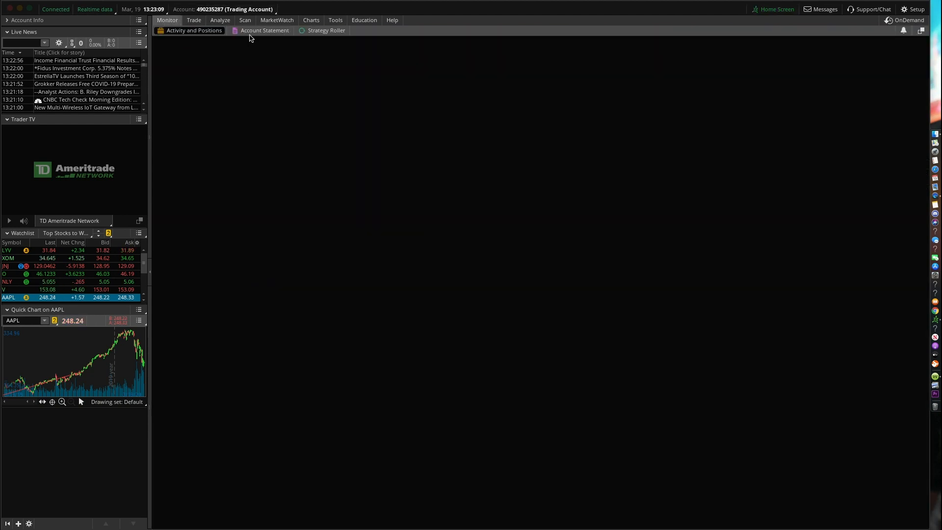
- Show Active Trader with /ES and /NQ futures charts beside their order ladders
left_click(193, 31)
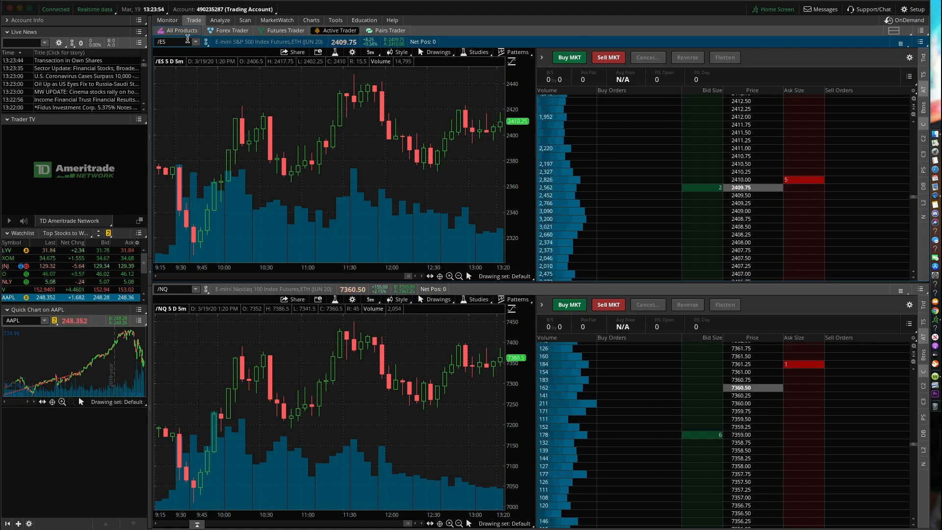
mouse_move(450, 184)
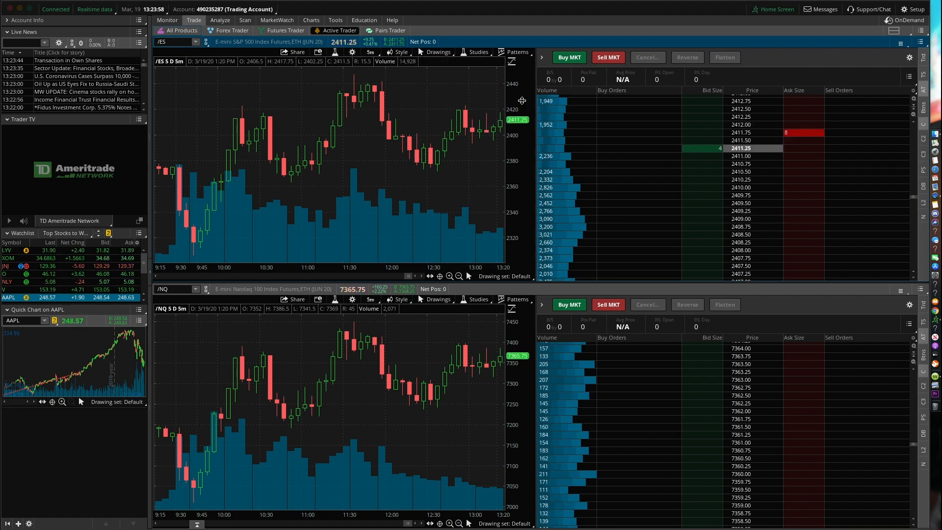
- Show the Analyze section's Fundamentals page with its industry index
left_click(219, 20)
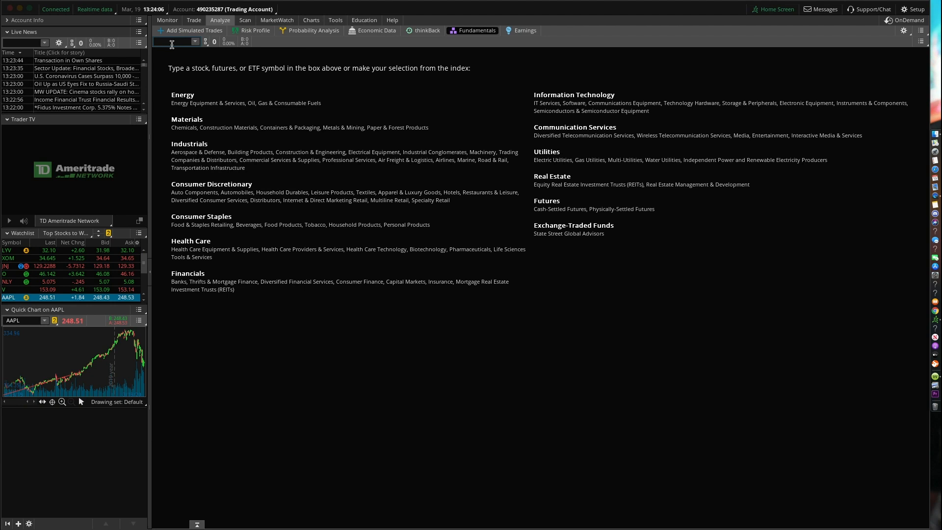
- Load AAPL fundamentals and list the Scan menu's hacker tools
type("AA")
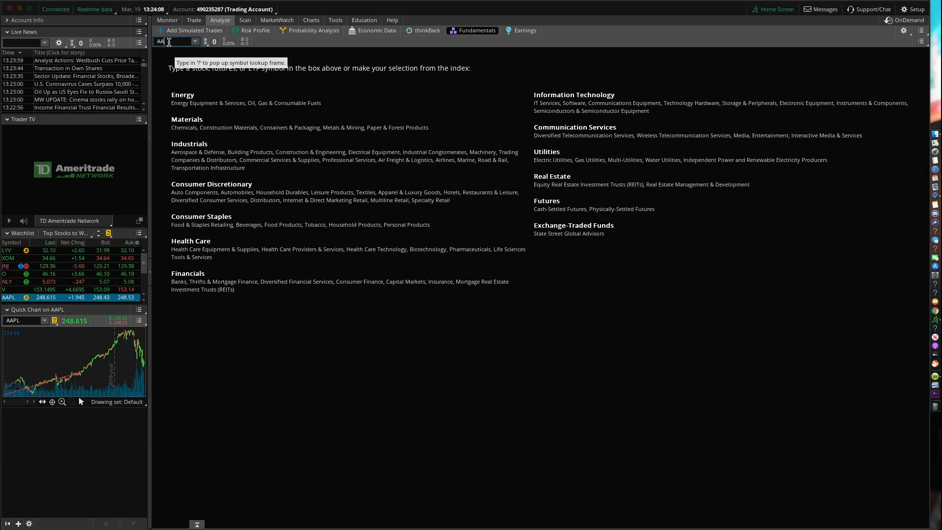
type("AAPL")
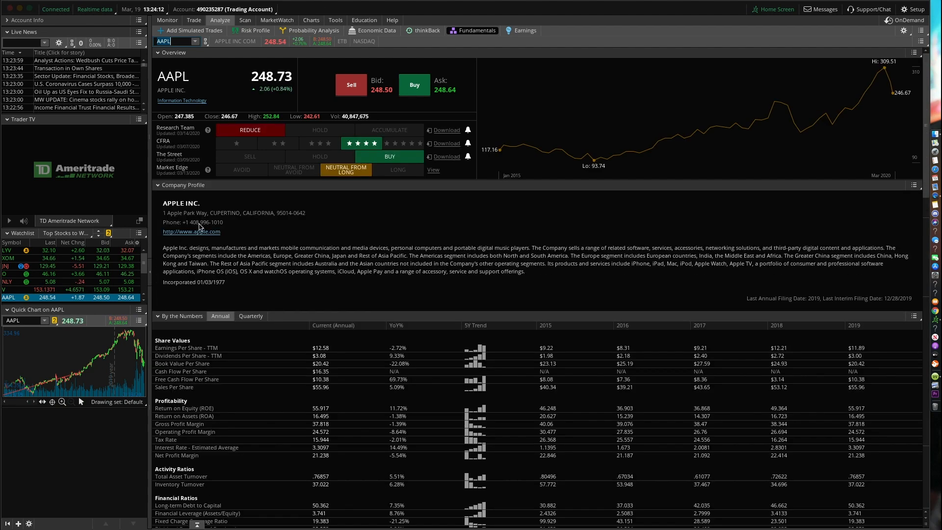
scroll("down", 3)
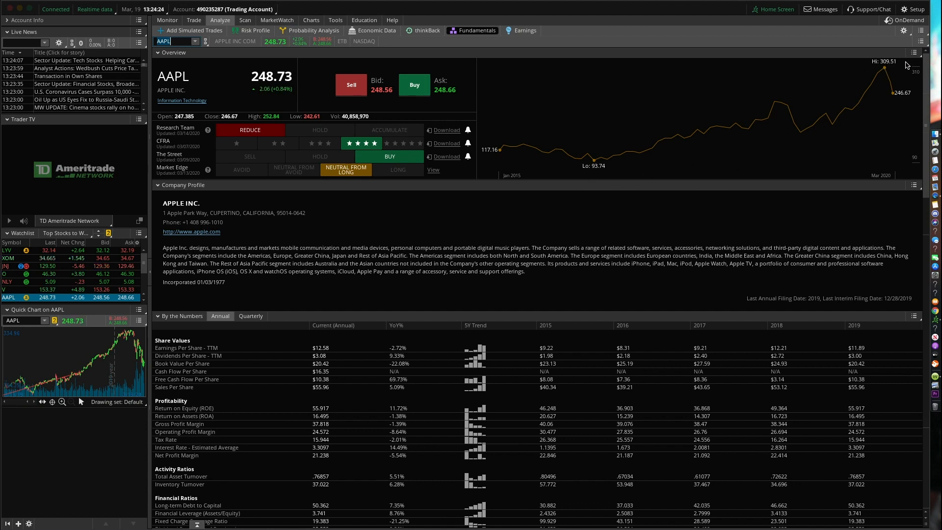
mouse_move(878, 65)
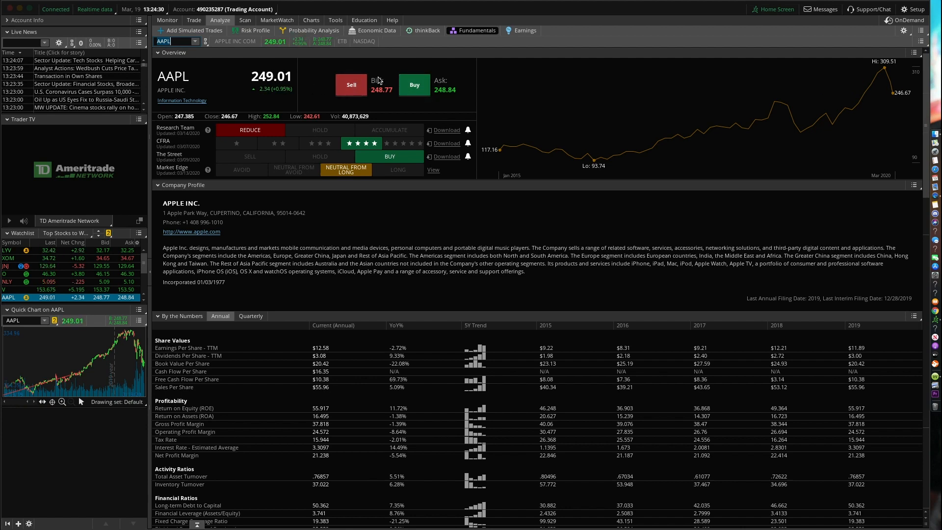
left_click(245, 20)
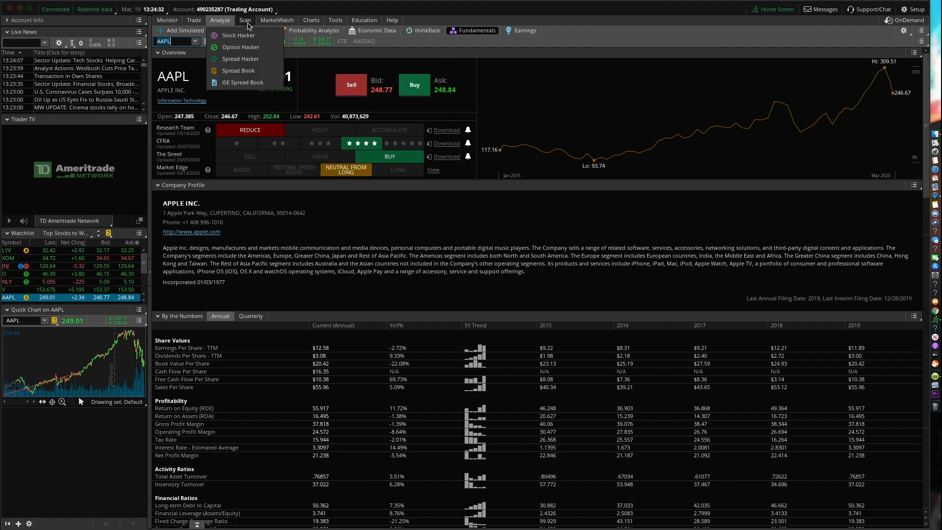
- Set Stock Hacker's first filter to use volume
left_click(245, 20)
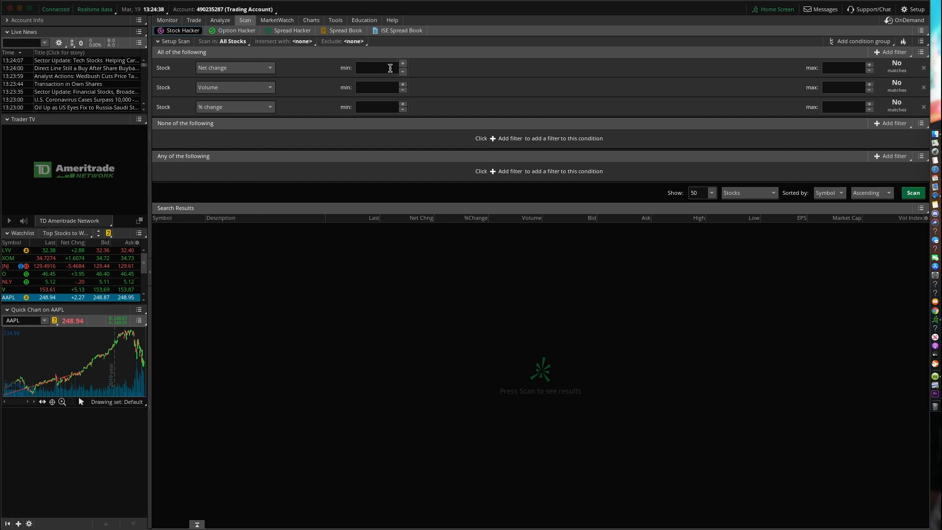
left_click(234, 67)
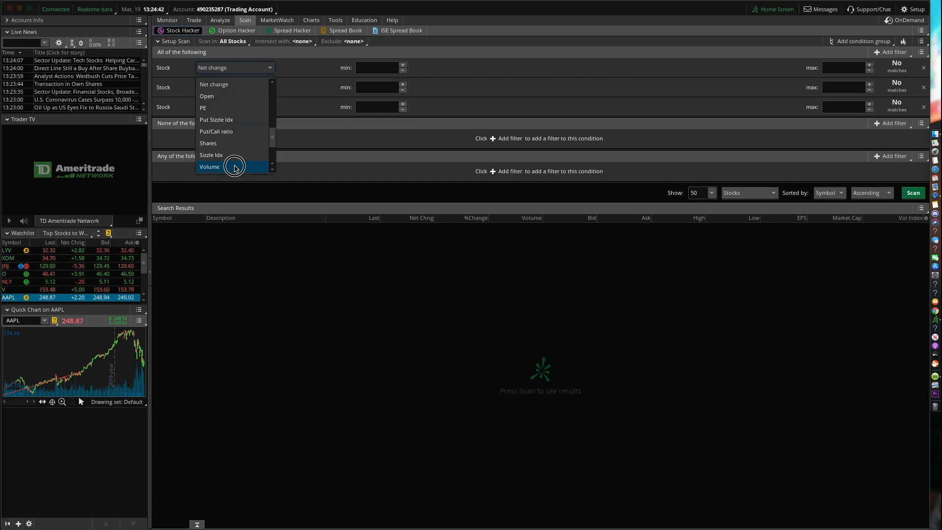
left_click(210, 167)
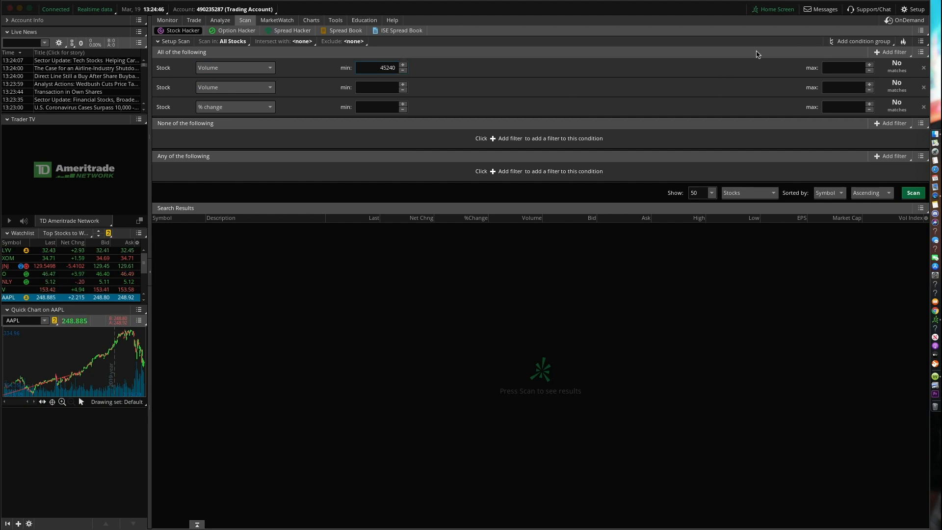
mouse_move(913, 28)
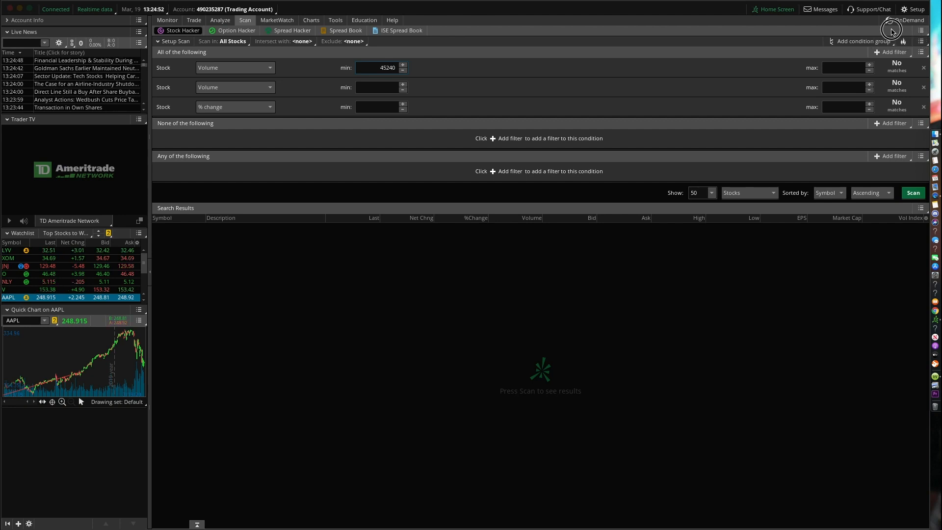
- Load the Top 10 % Gain NYSE preset query and run the scan
left_click(921, 42)
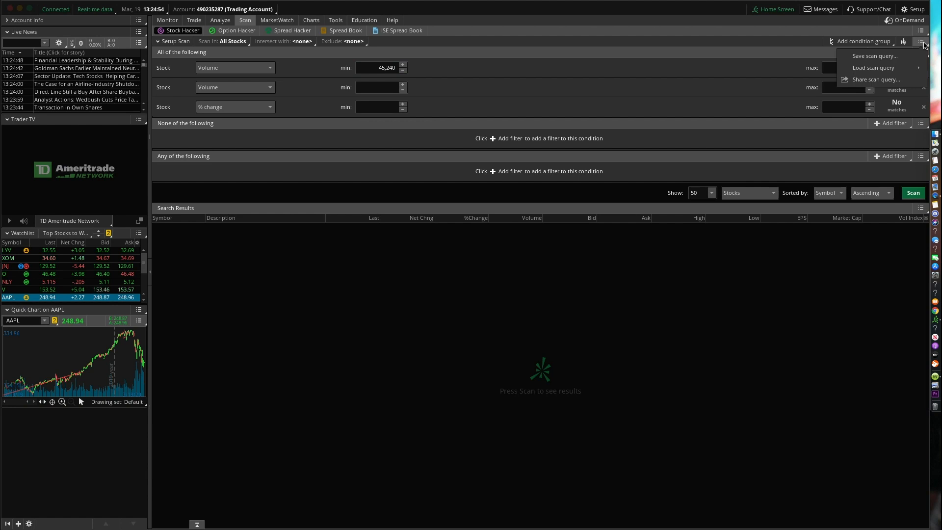
mouse_move(878, 68)
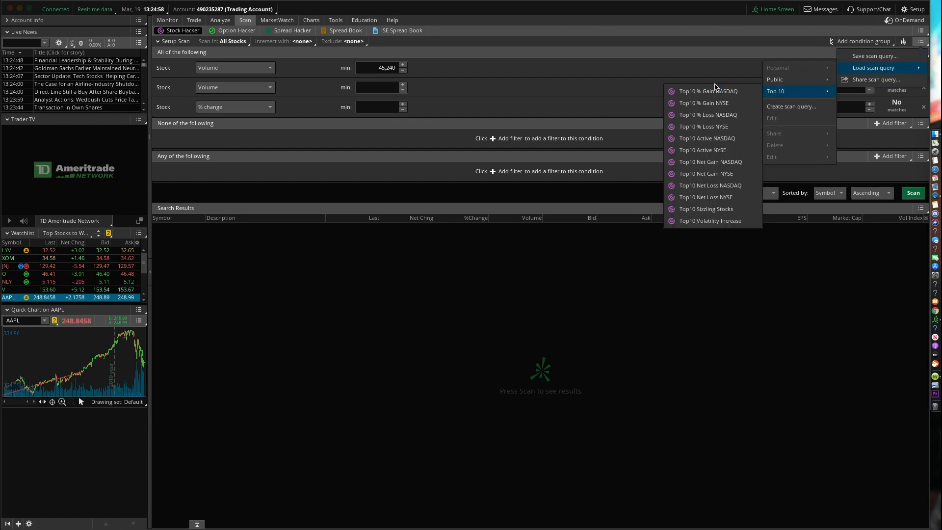
mouse_move(704, 103)
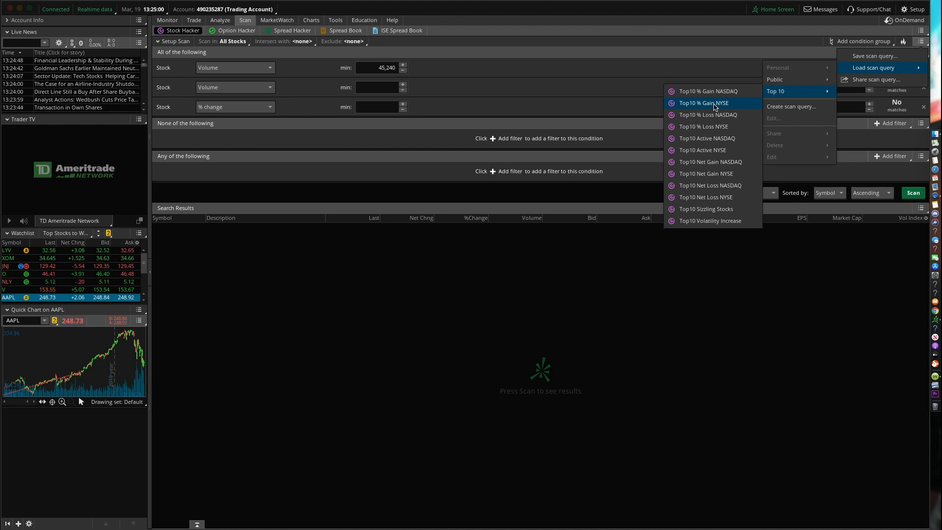
left_click(706, 103)
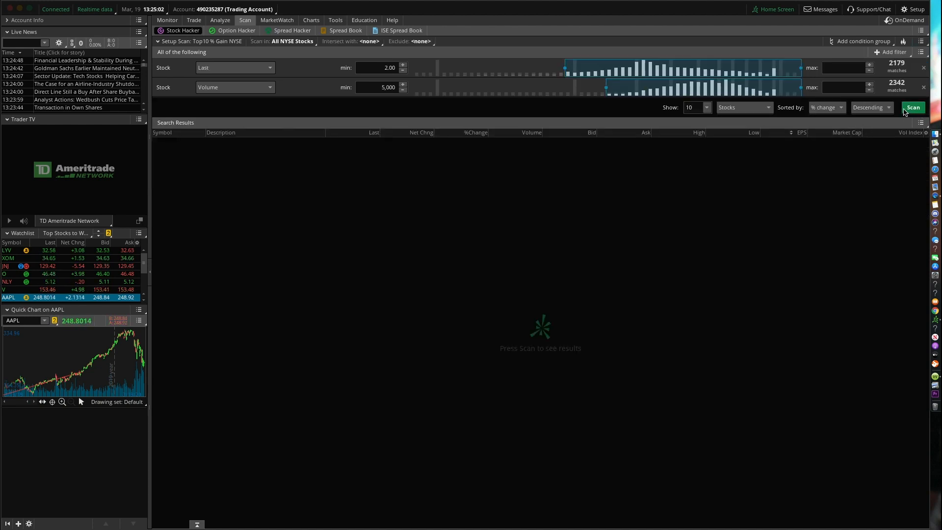
left_click(911, 107)
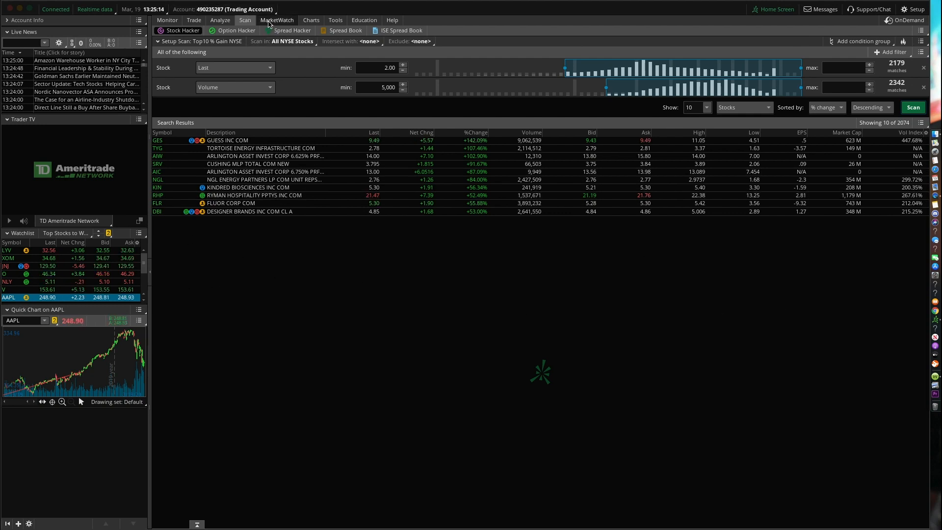
- Show MarketWatch quotes for the watchlist, then list the Charts views
left_click(277, 20)
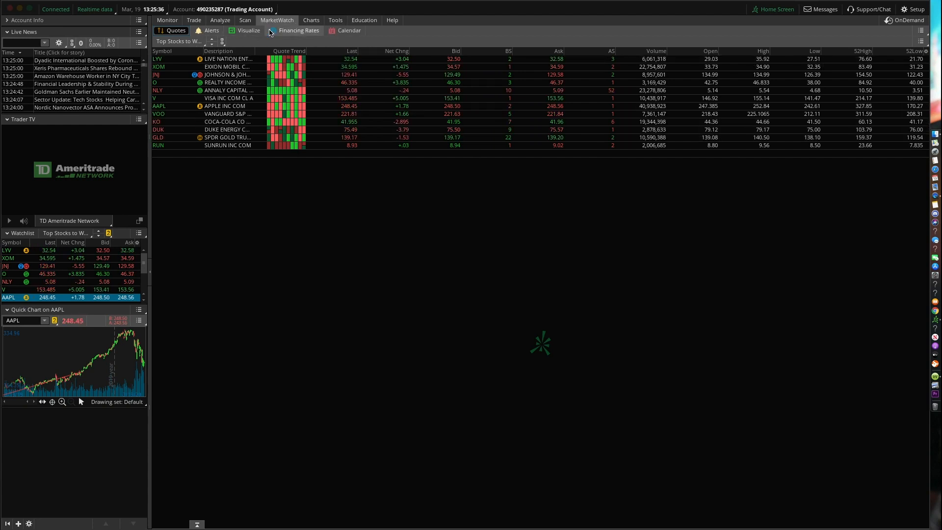
left_click(311, 19)
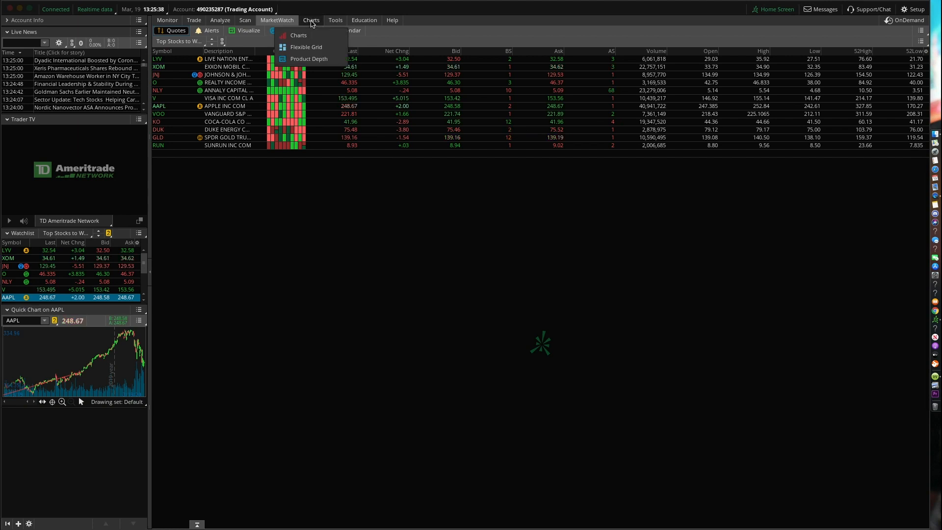
- Bring up the charting area with empty chart cells awaiting a symbol
left_click(307, 47)
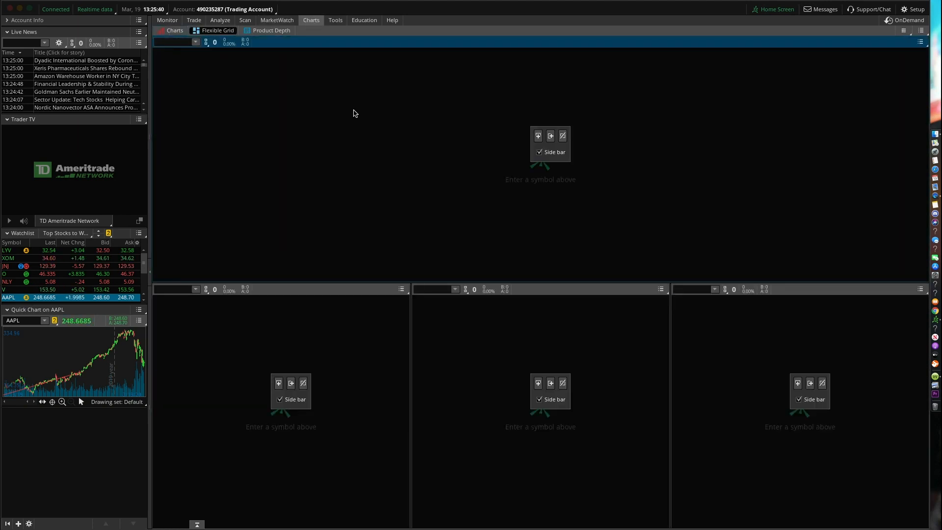
mouse_move(603, 167)
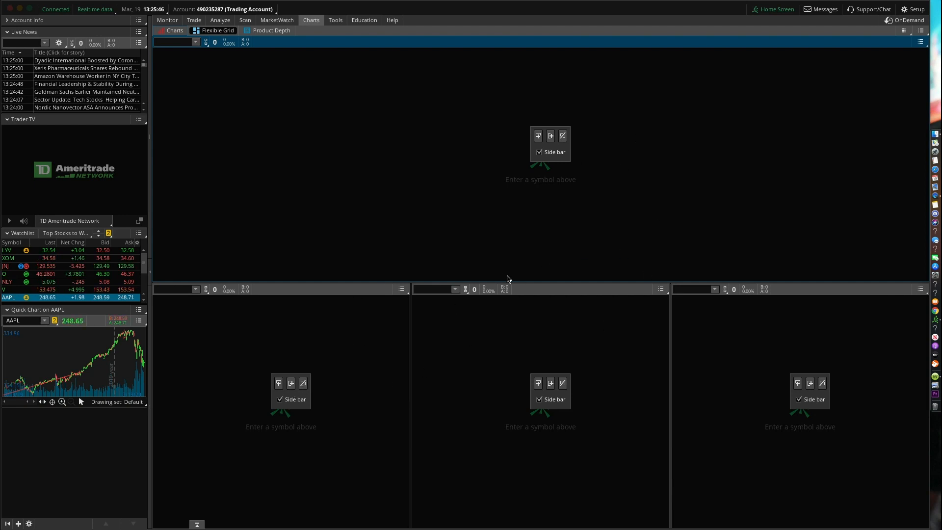
mouse_move(312, 392)
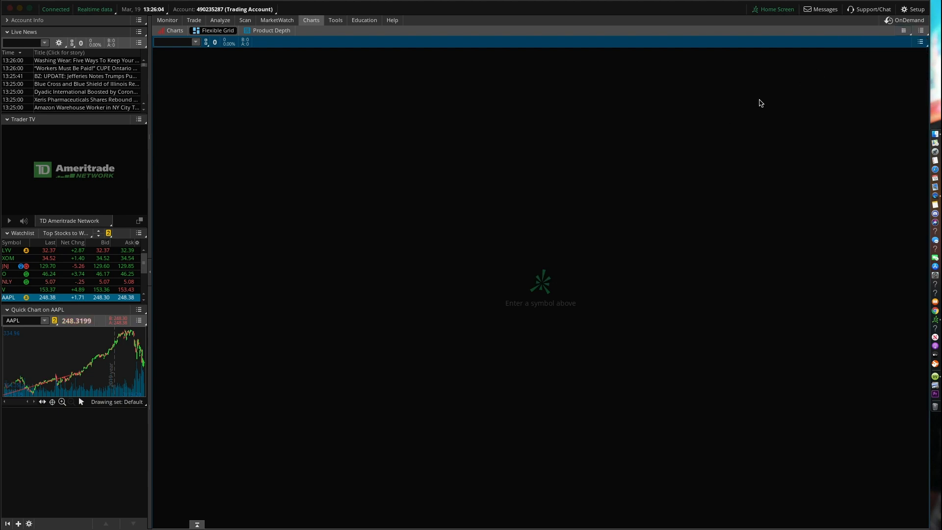
- Load AAPL into the chart symbol box
left_click(175, 42)
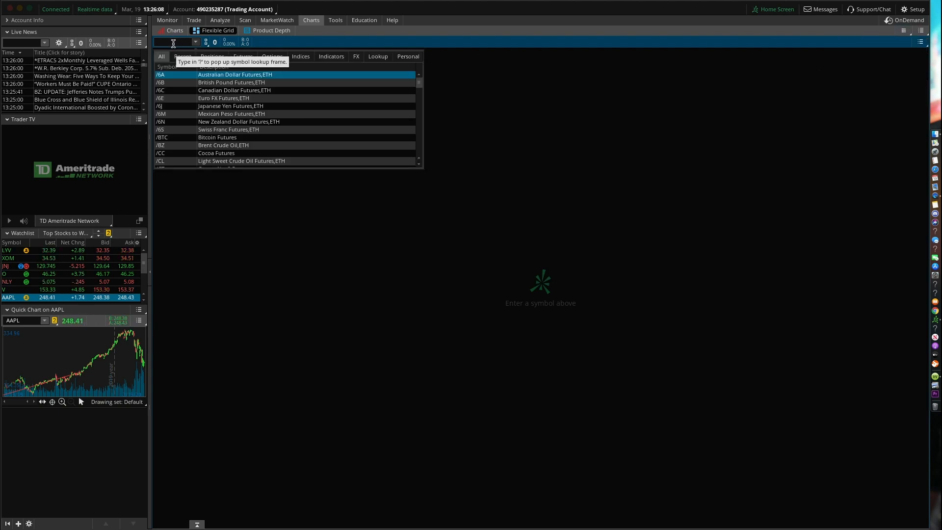
type("AAPL")
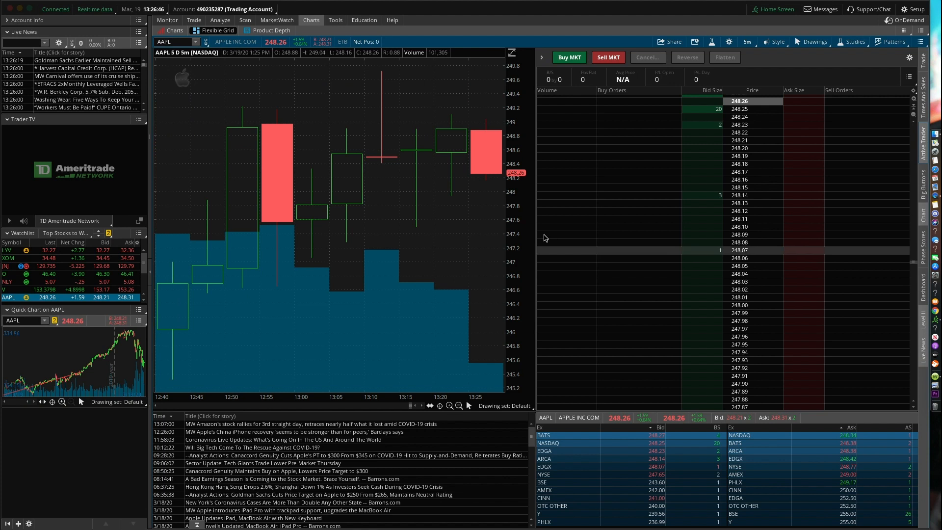
mouse_move(534, 215)
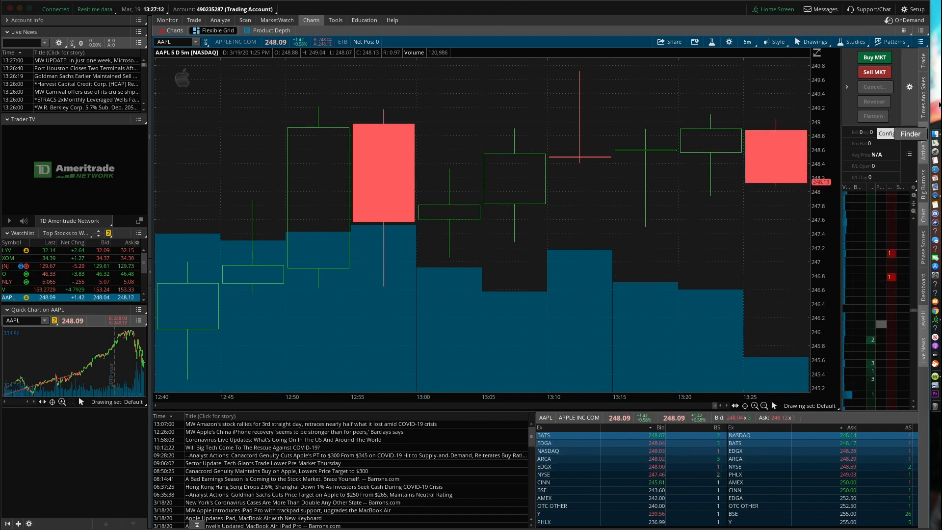
mouse_move(874, 72)
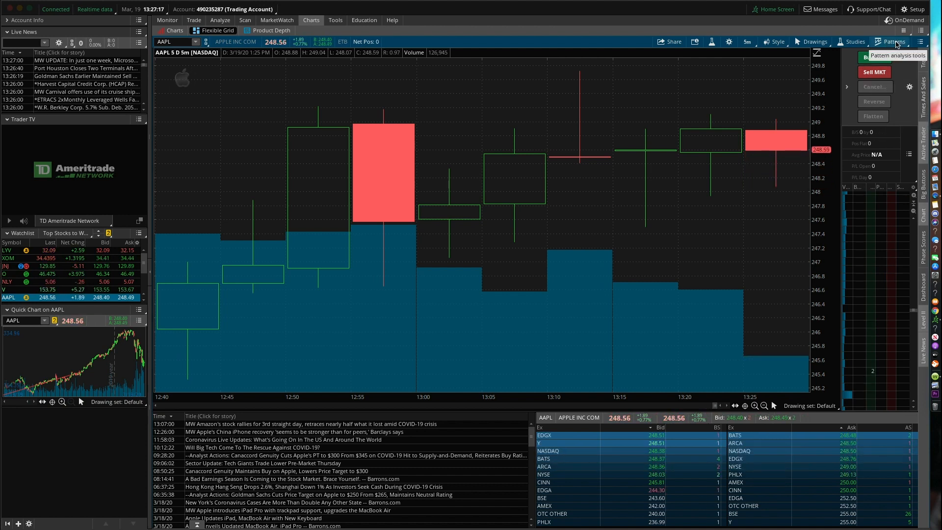
left_click(892, 41)
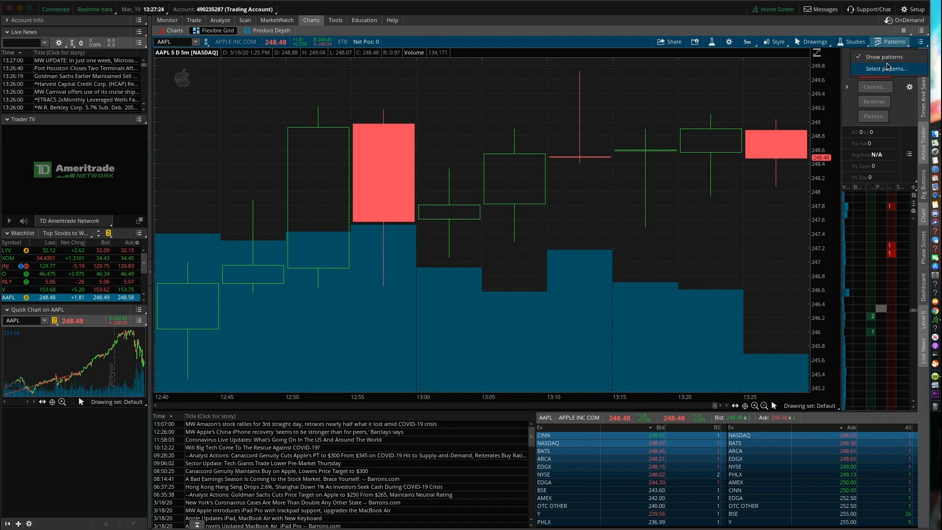
left_click(889, 69)
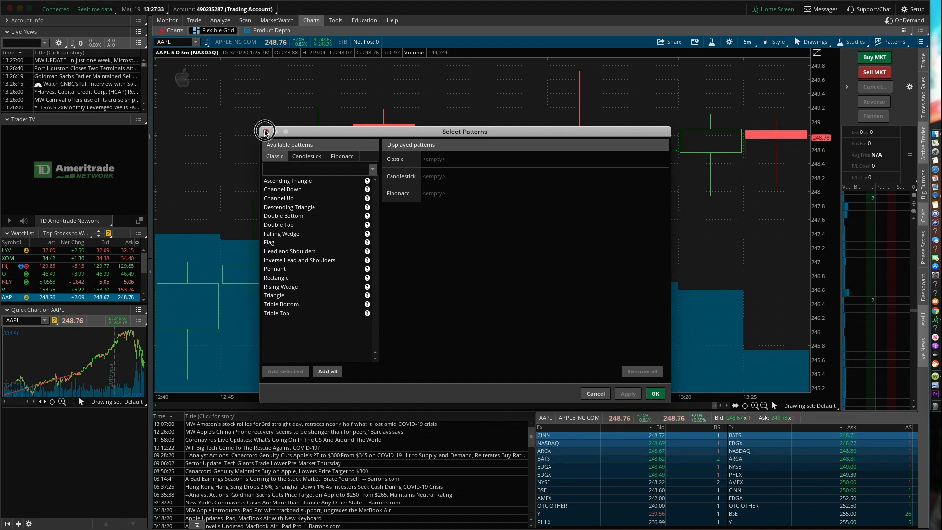
left_click(595, 393)
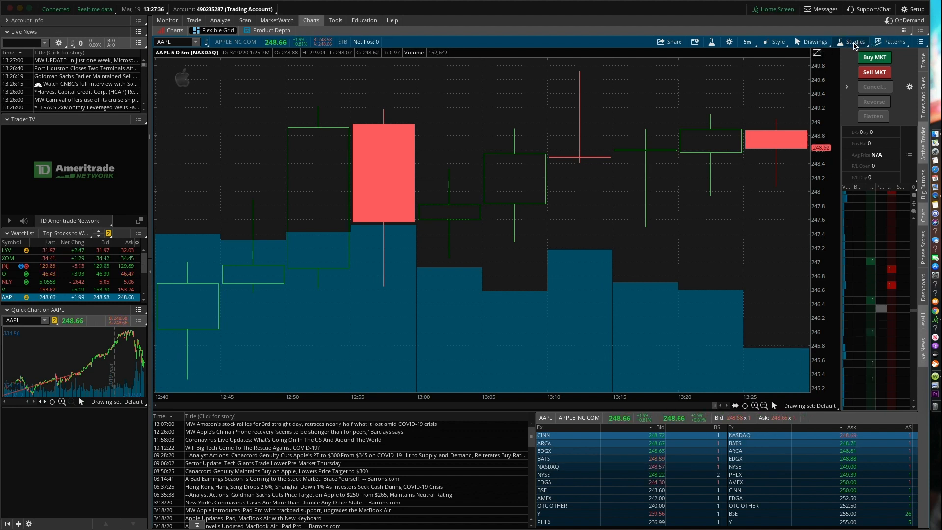
- Add the RSI (14, 70, 30) study in a lower pane via Edit Studies
left_click(854, 41)
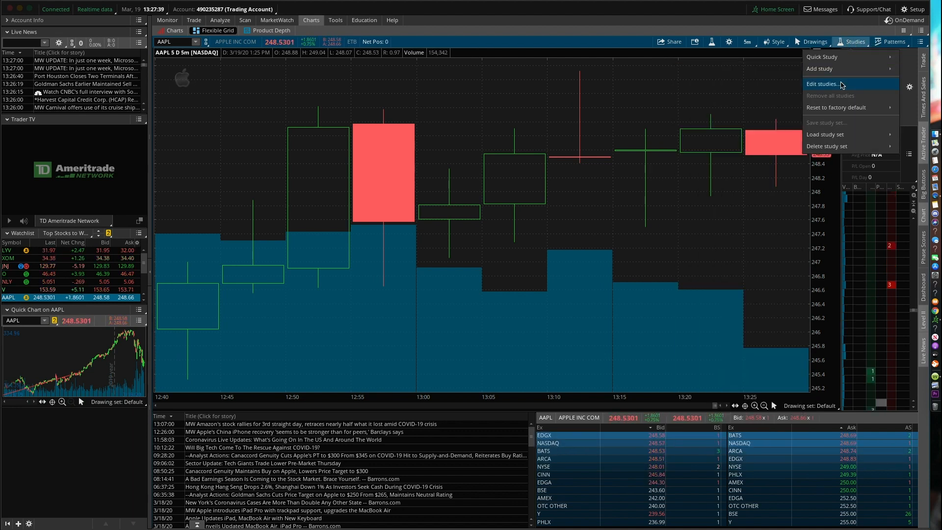
left_click(822, 83)
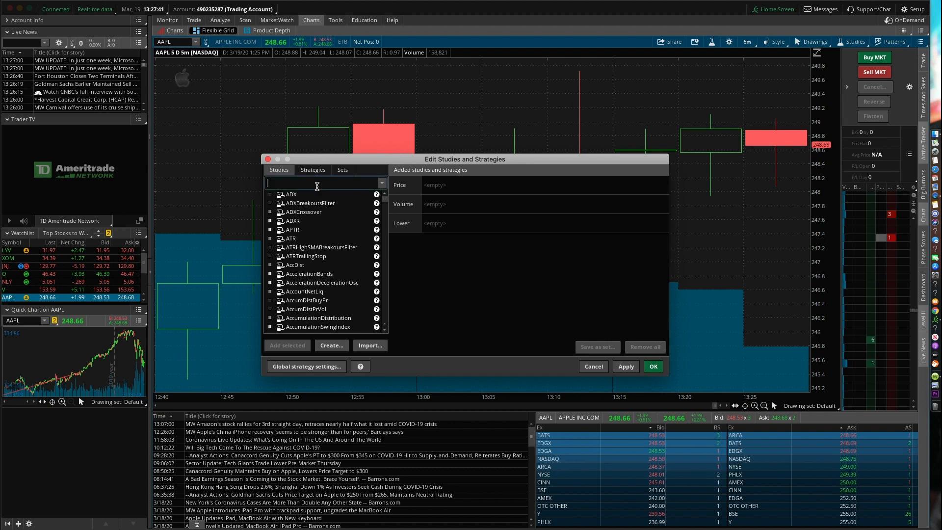
type("rsi")
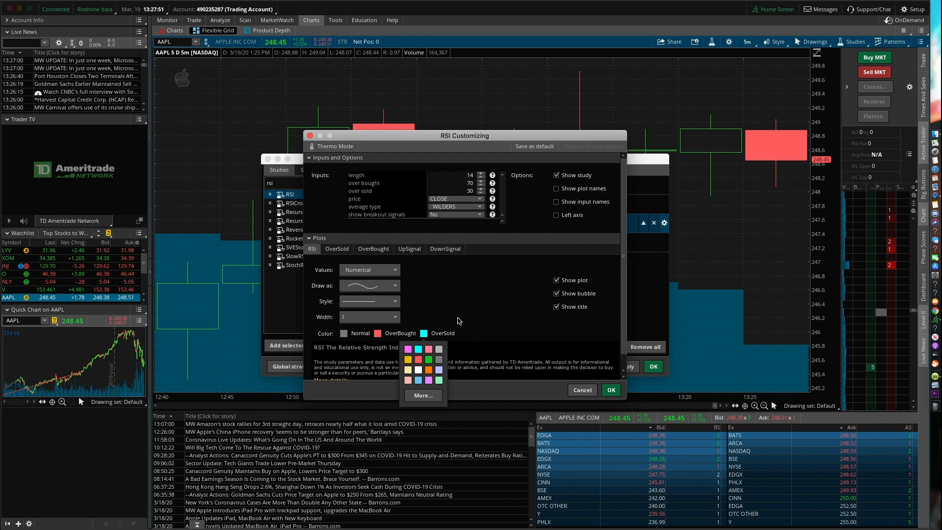
left_click(610, 390)
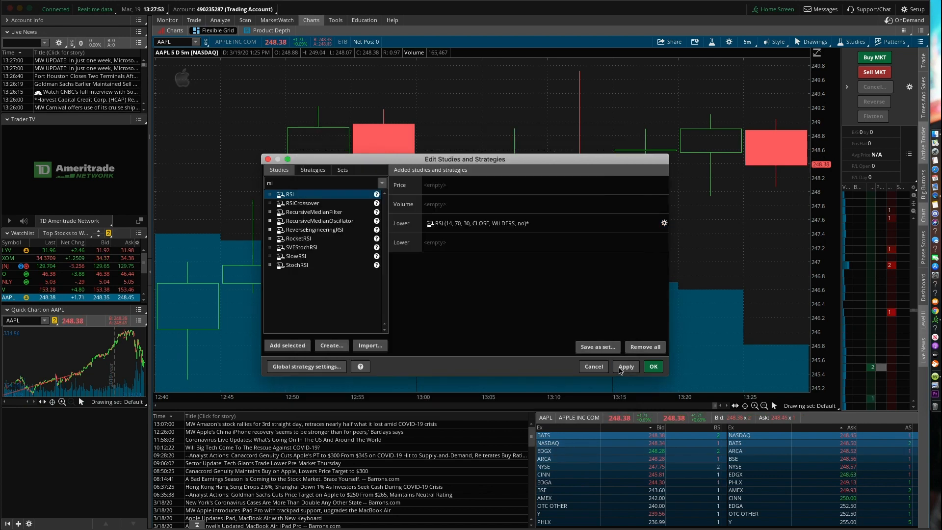
left_click(625, 366)
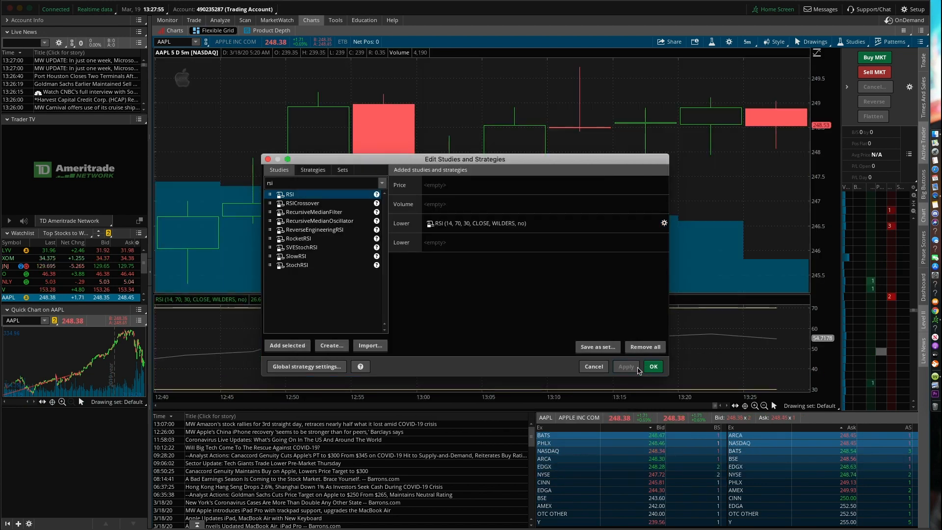
left_click(653, 366)
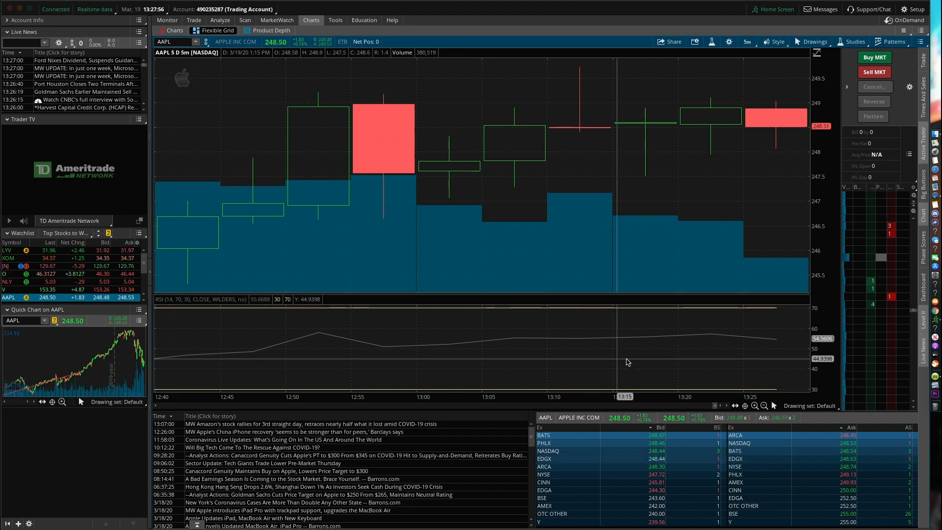
mouse_move(589, 235)
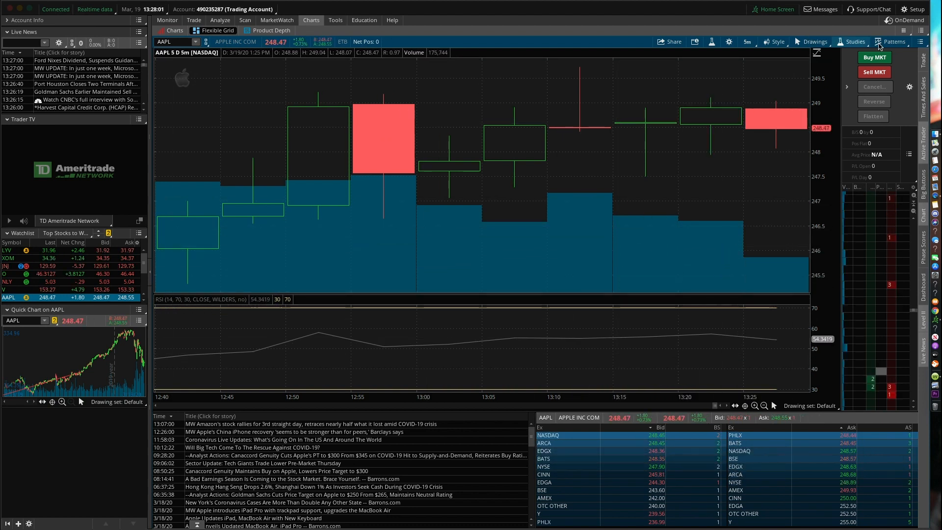
- Draw a horizontal price level near 249.2 with the Price Level drawing tool
left_click(812, 41)
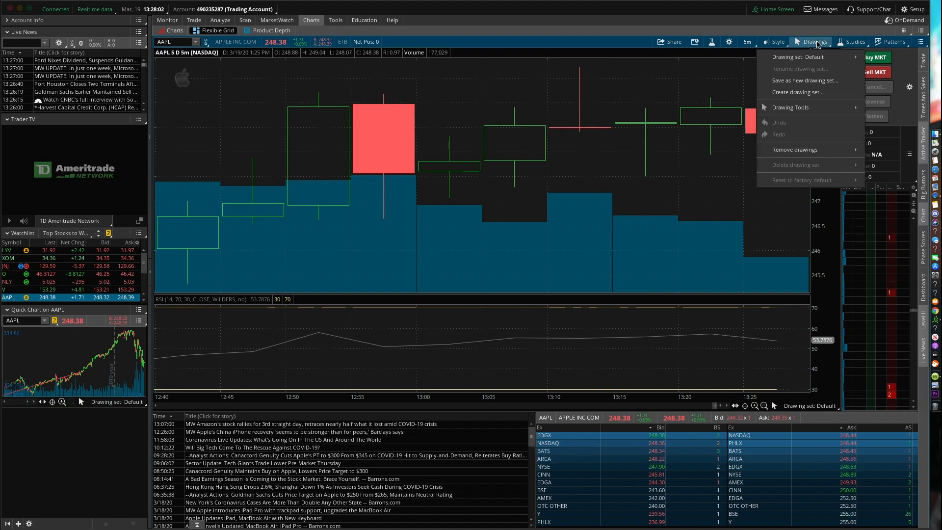
left_click(791, 107)
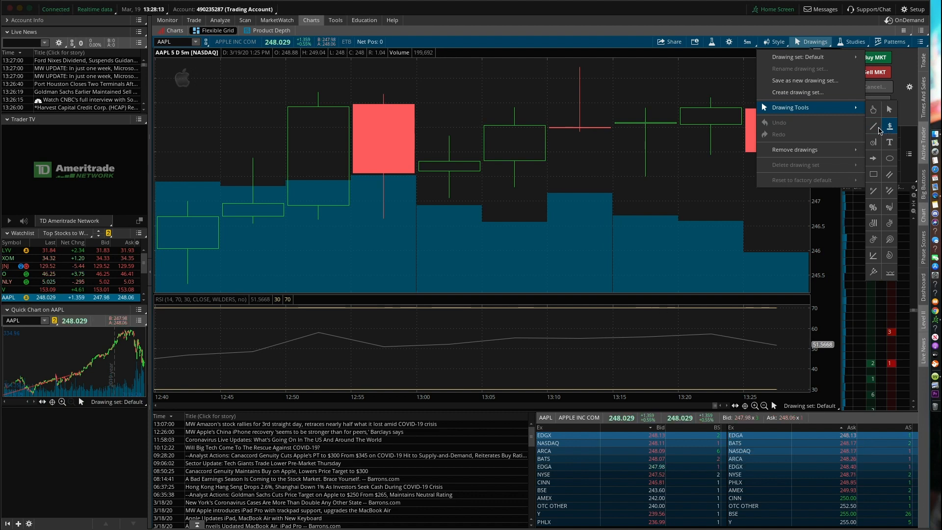
mouse_move(874, 126)
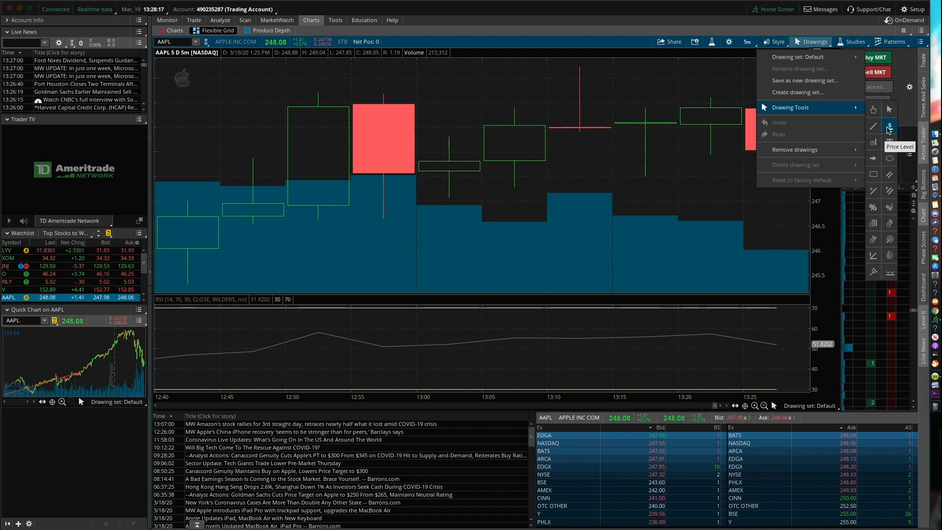
left_click(890, 128)
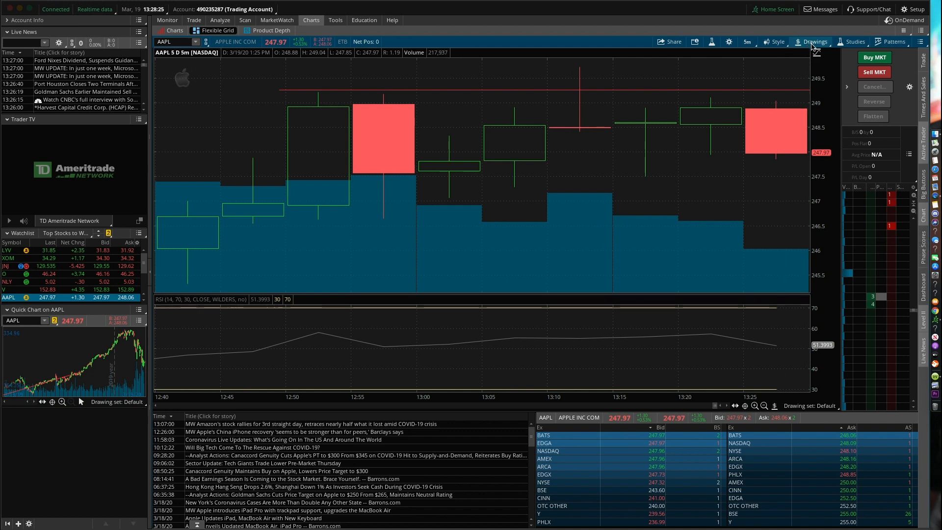
left_click(775, 41)
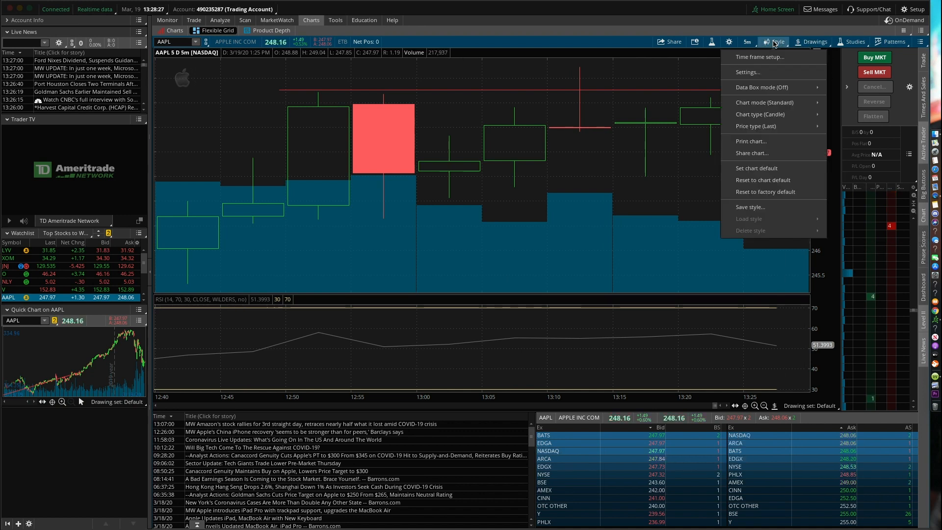
mouse_move(760, 57)
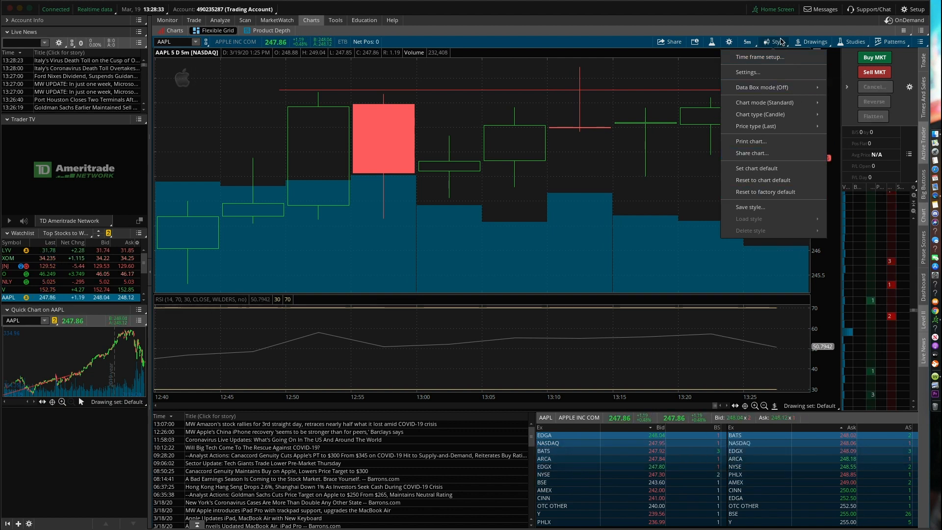
left_click(775, 41)
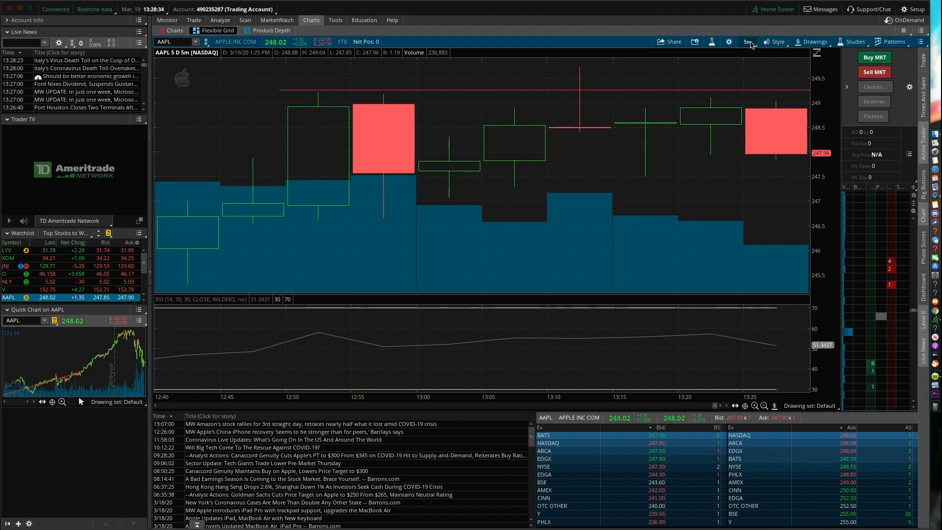
- Set the time frame to a 2-year interval with weekly aggregation
left_click(747, 41)
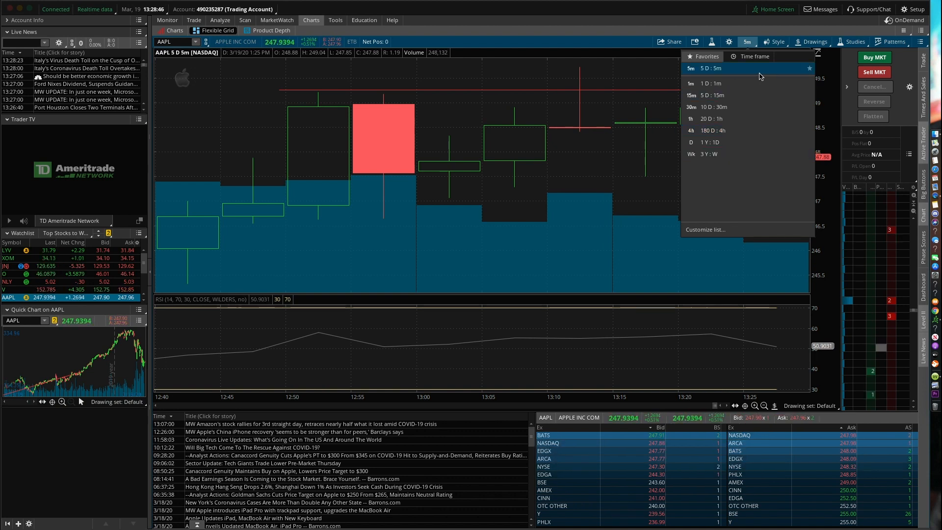
left_click(754, 56)
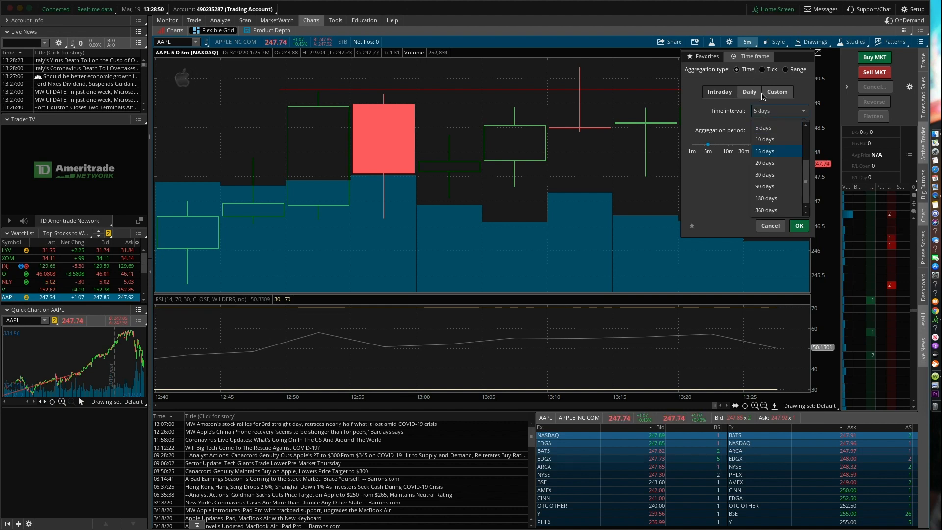
left_click(749, 91)
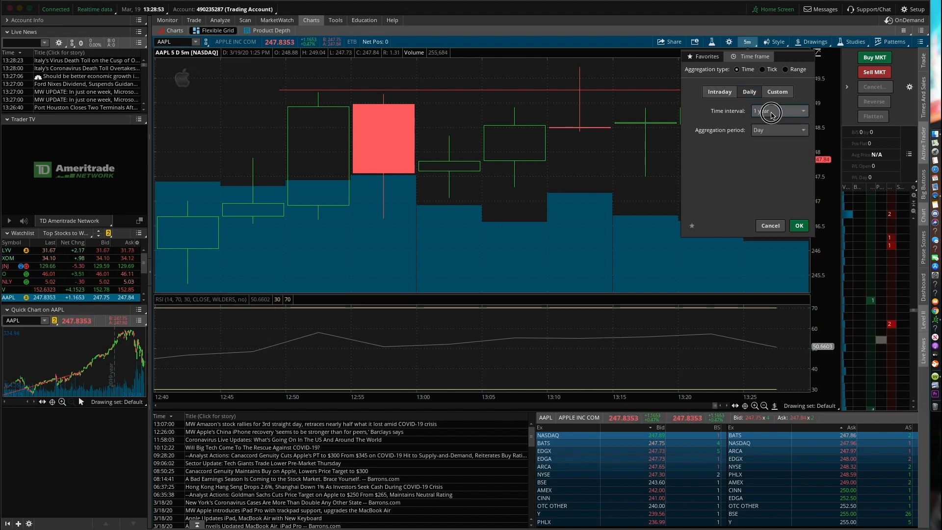
left_click(804, 111)
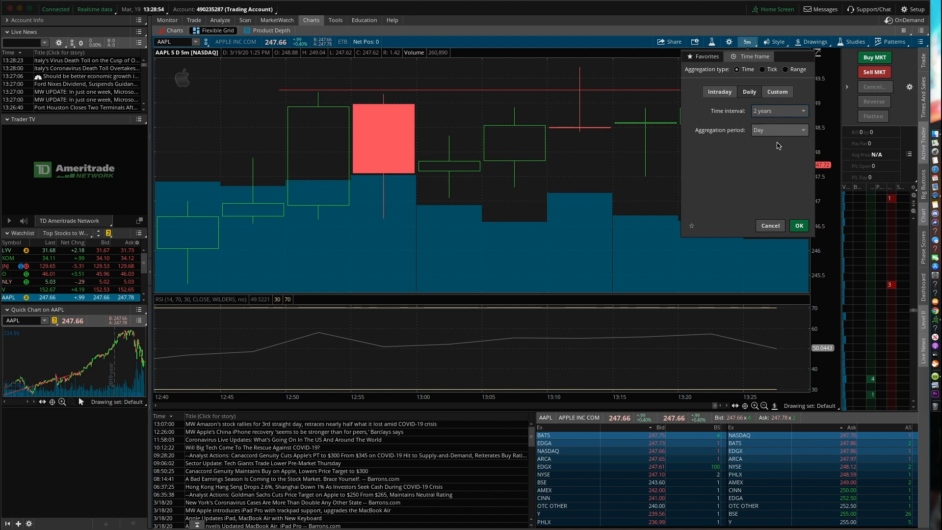
left_click(779, 130)
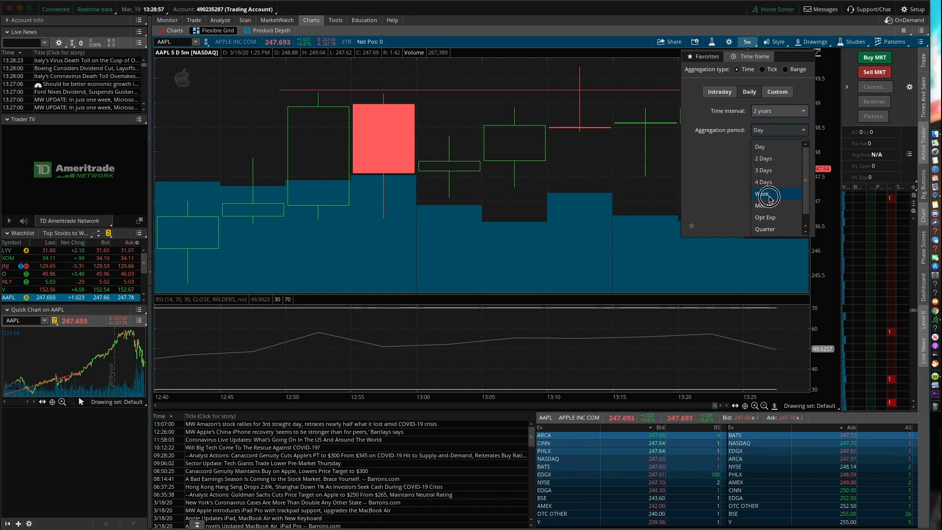
left_click(764, 194)
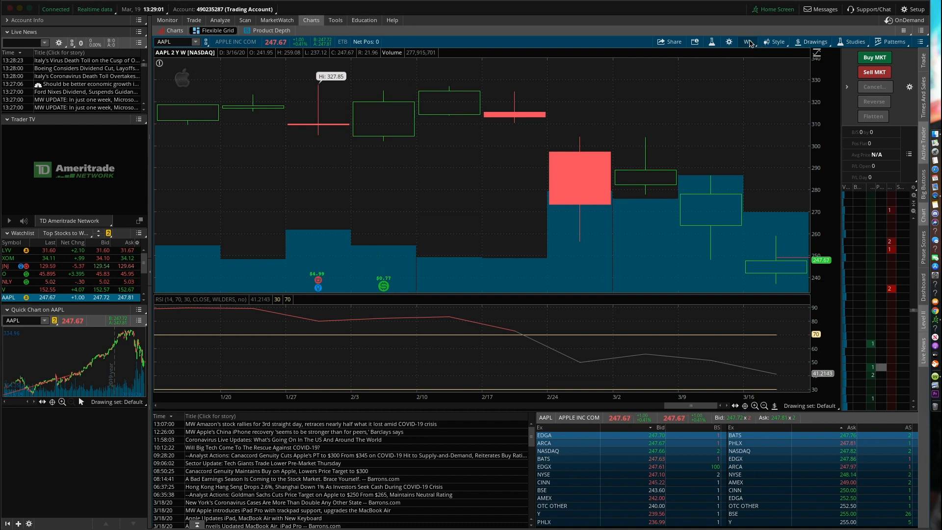
- Change the 2-year aggregation back to daily candles
left_click(748, 41)
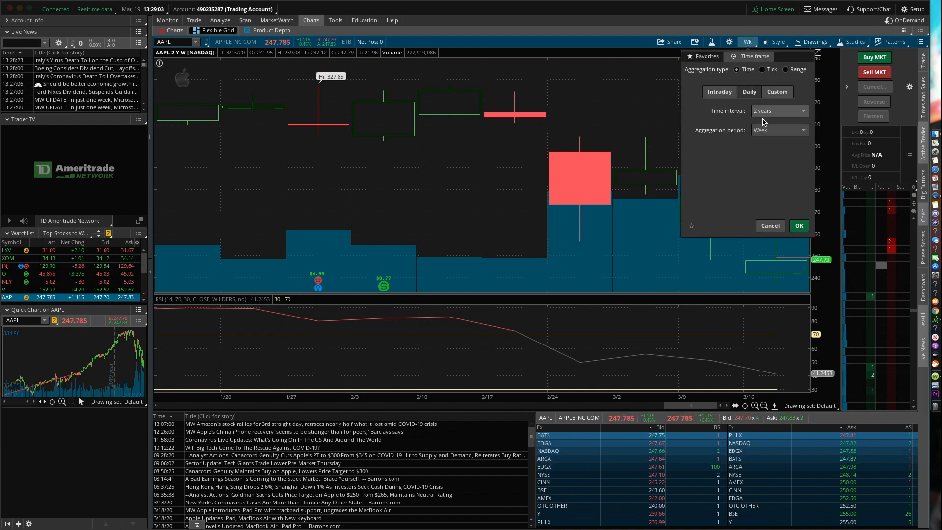
left_click(778, 129)
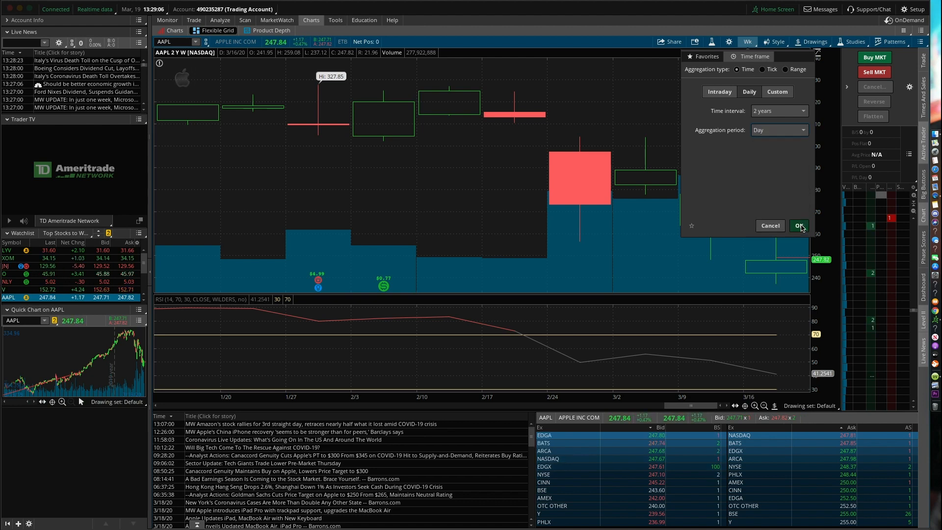
left_click(799, 226)
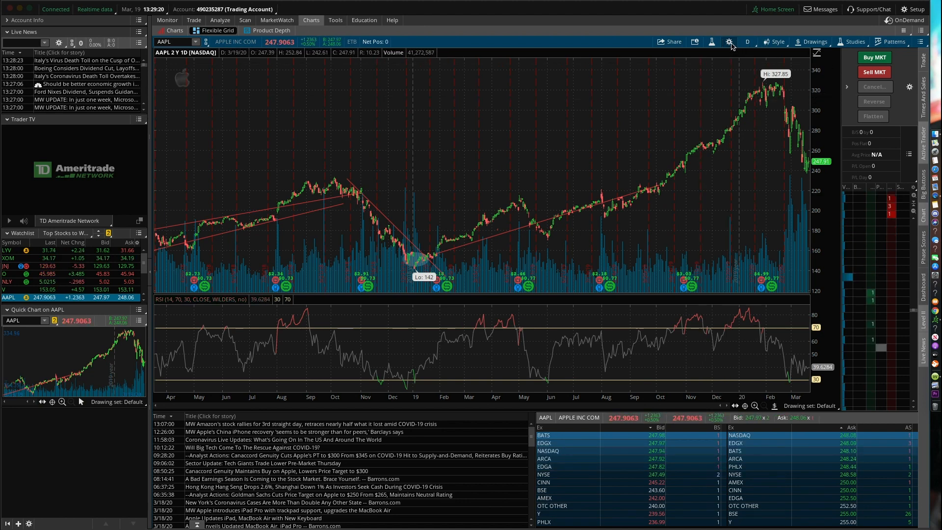
- In Chart Settings, turn off Show trades and enable Fill up for rising candles
left_click(729, 41)
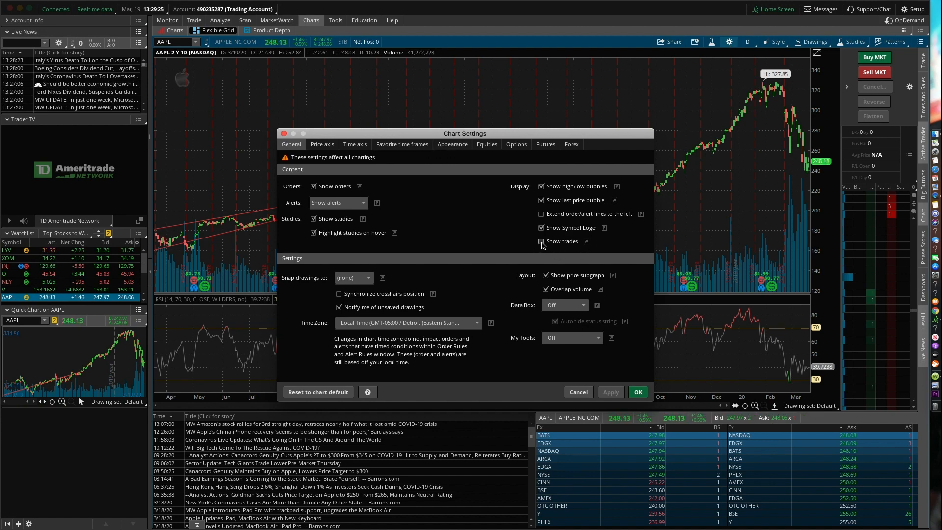
left_click(540, 241)
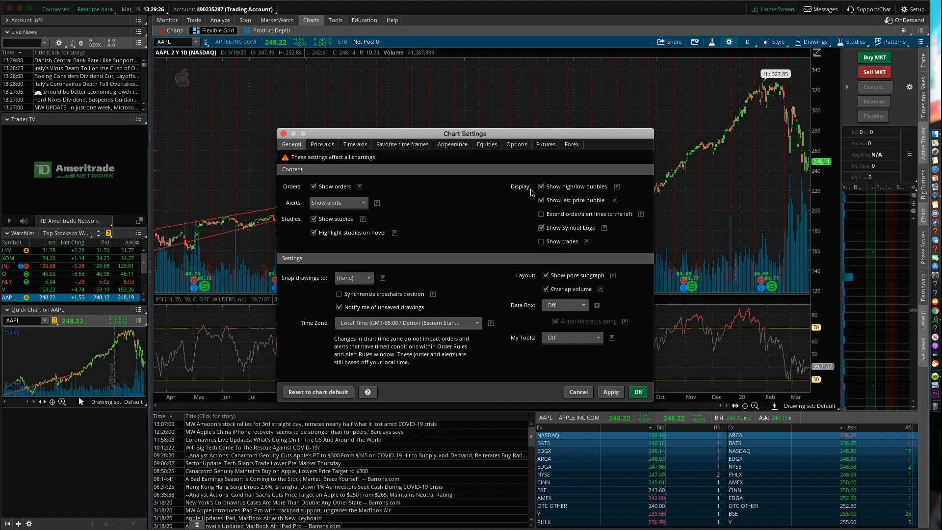
left_click(452, 144)
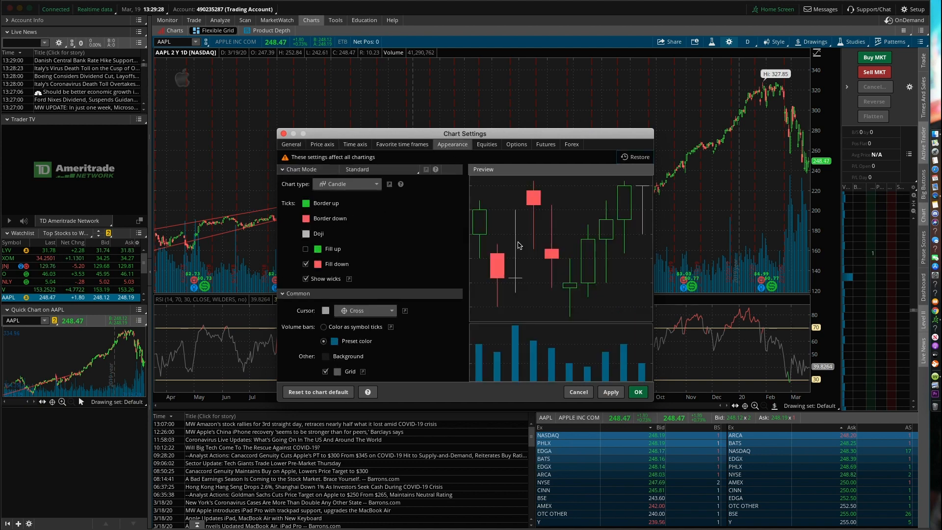
left_click(306, 248)
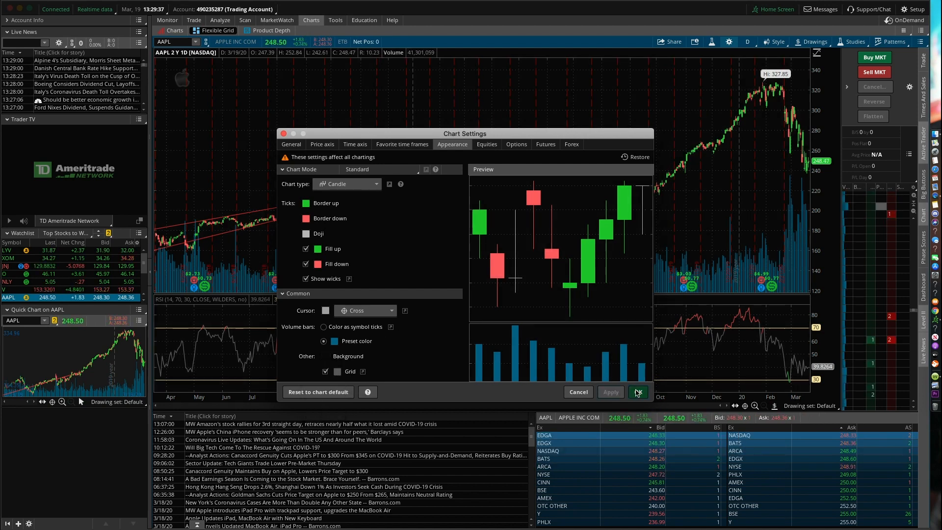
left_click(637, 392)
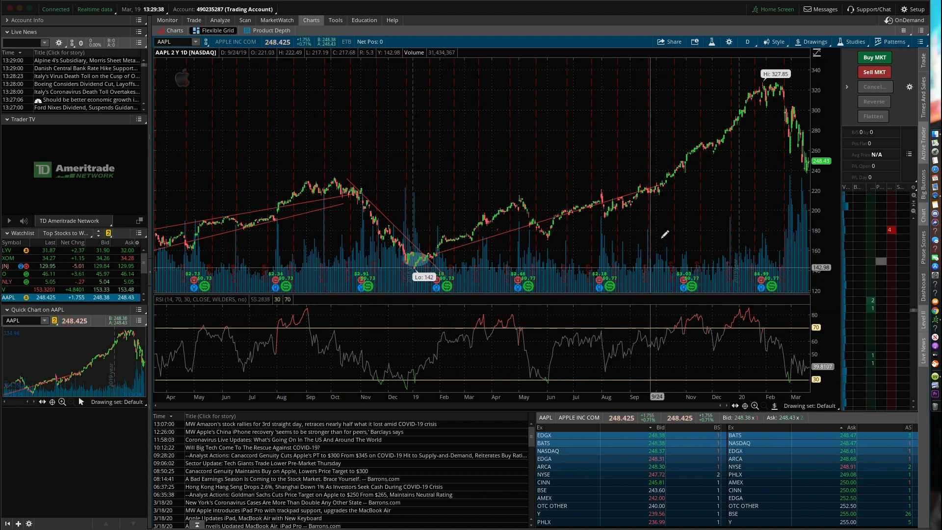
mouse_move(617, 117)
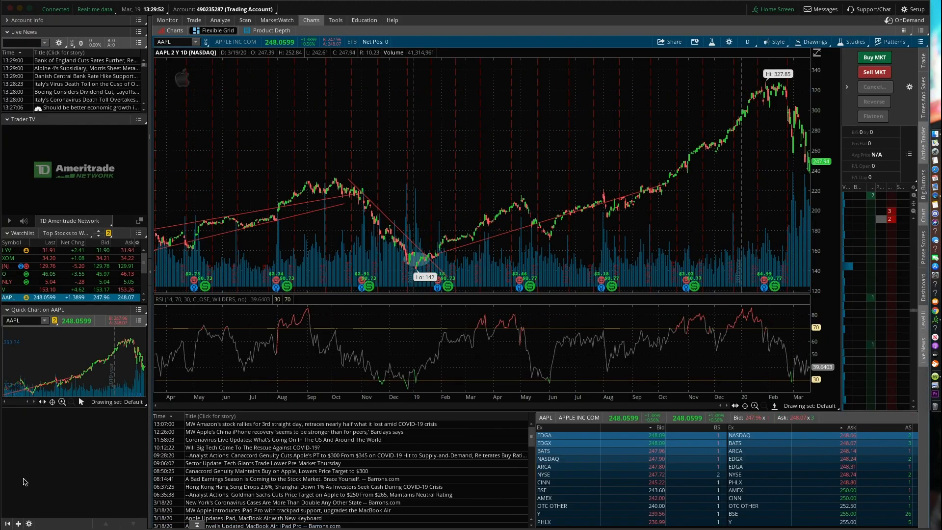
left_click(139, 310)
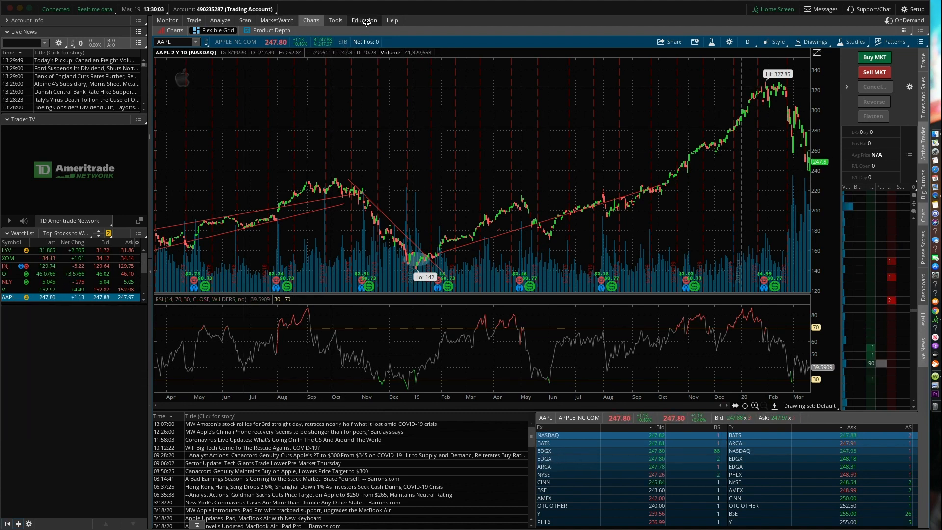
- Switch to the Education section's Learning Center
left_click(365, 19)
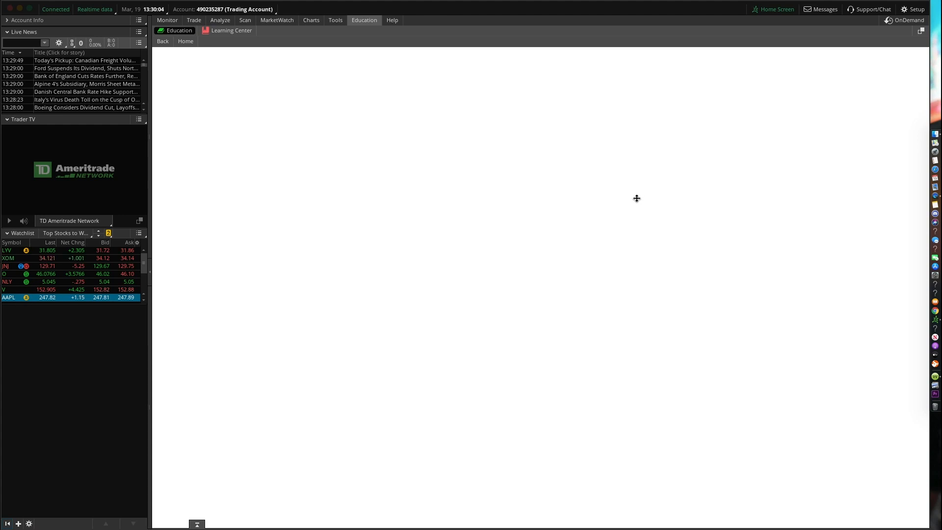
mouse_move(407, 292)
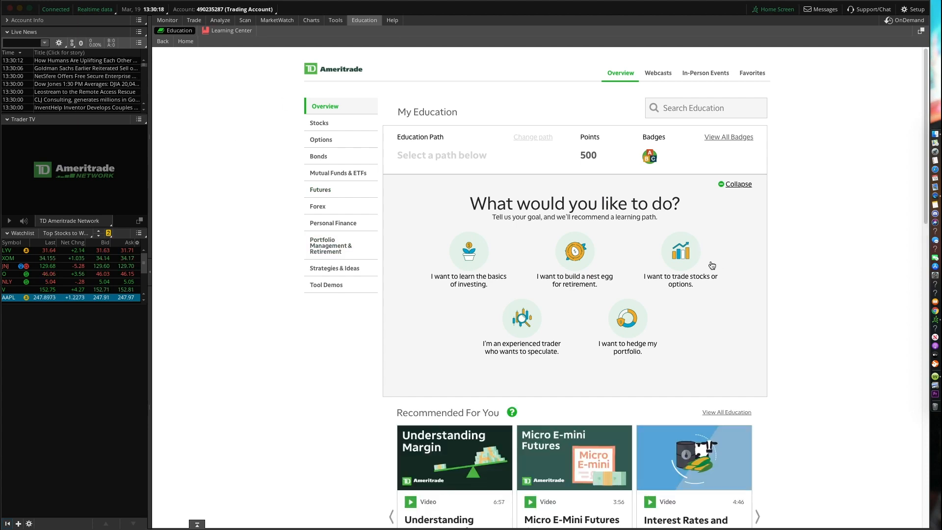
mouse_move(782, 249)
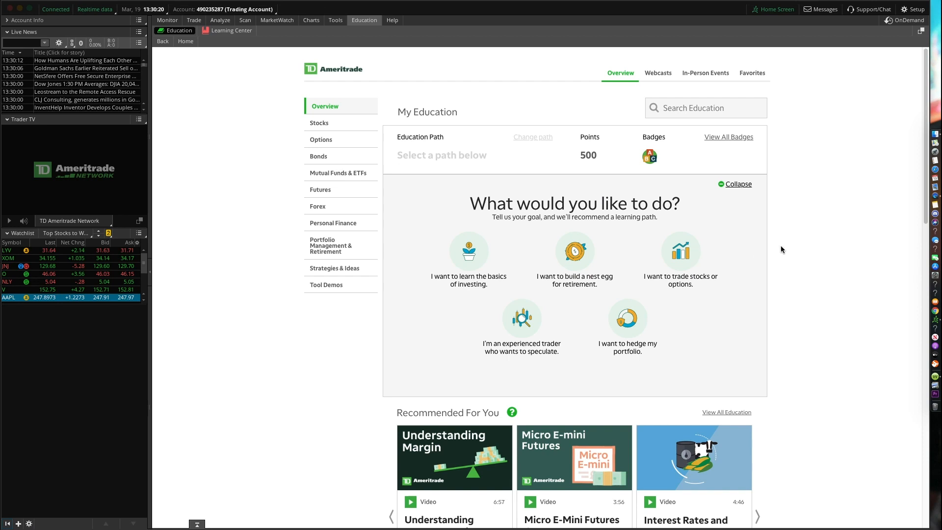
mouse_move(319, 157)
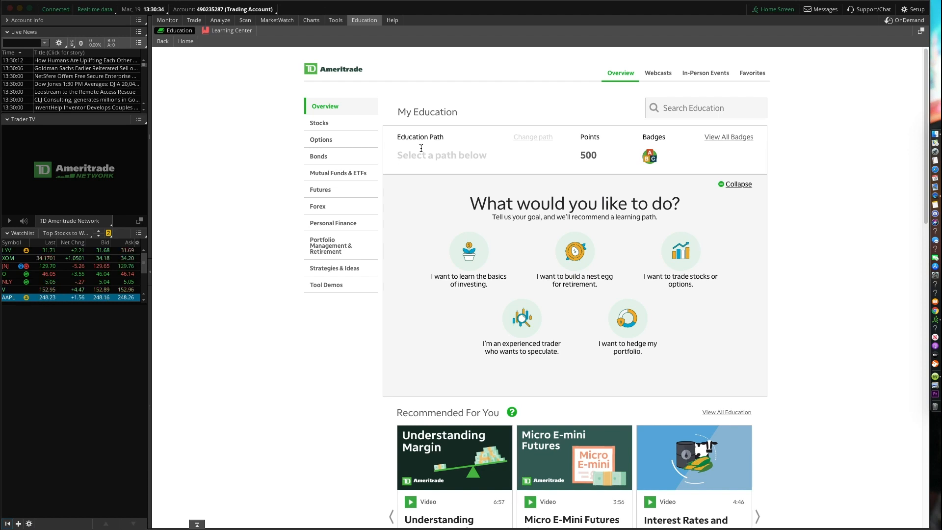
mouse_move(229, 164)
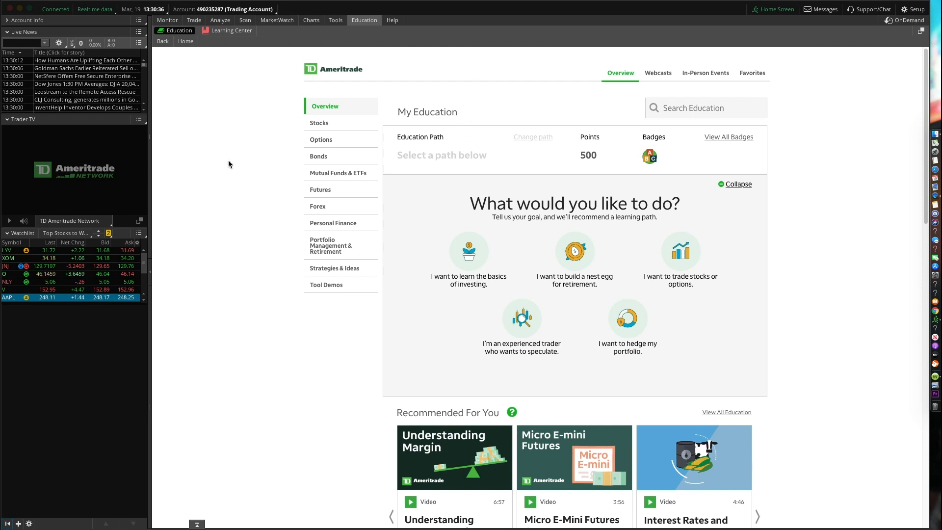
mouse_move(430, 59)
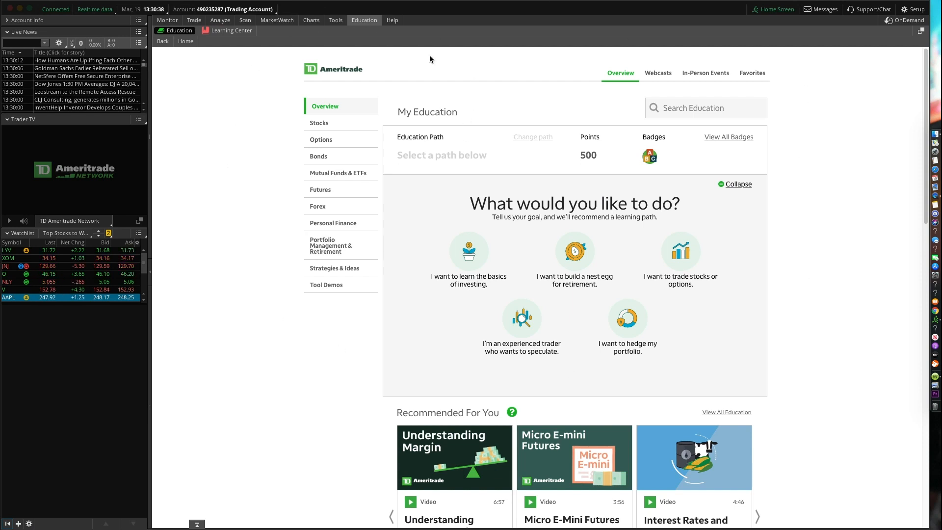
mouse_move(672, 91)
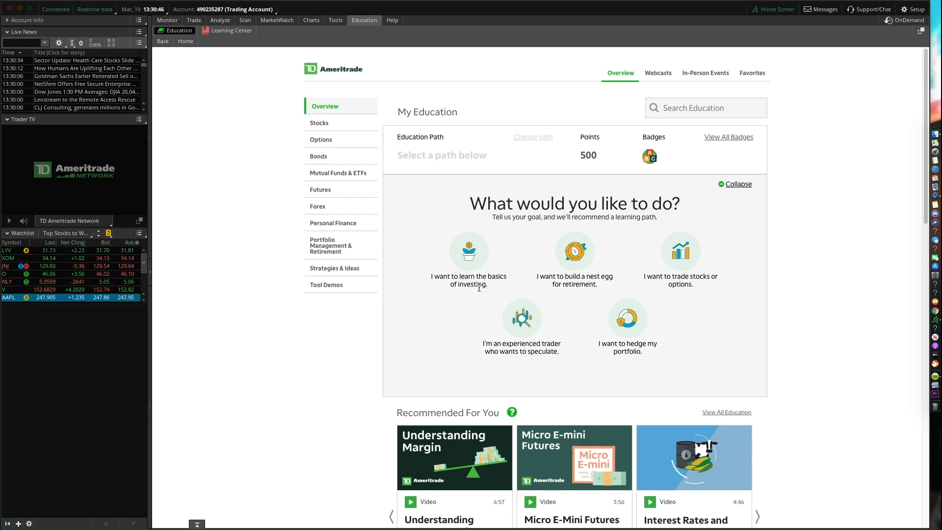
mouse_move(822, 252)
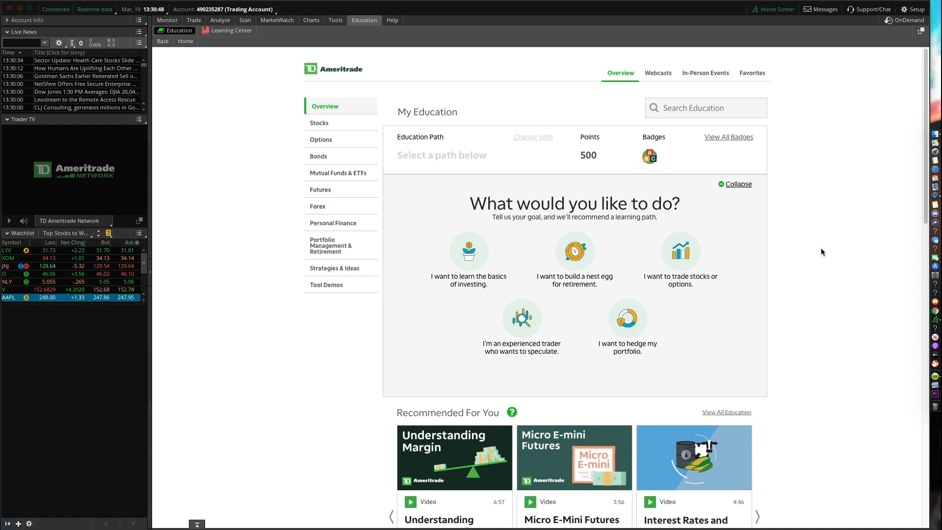
mouse_move(865, 285)
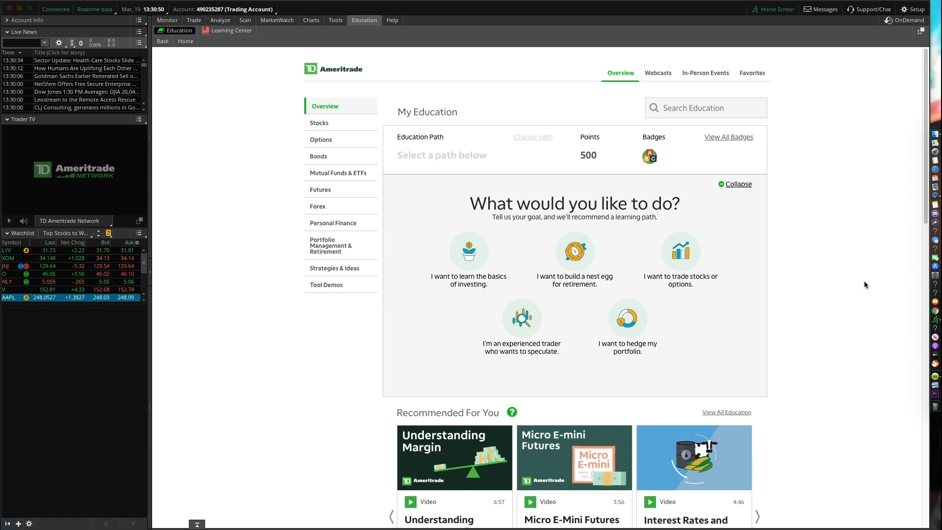